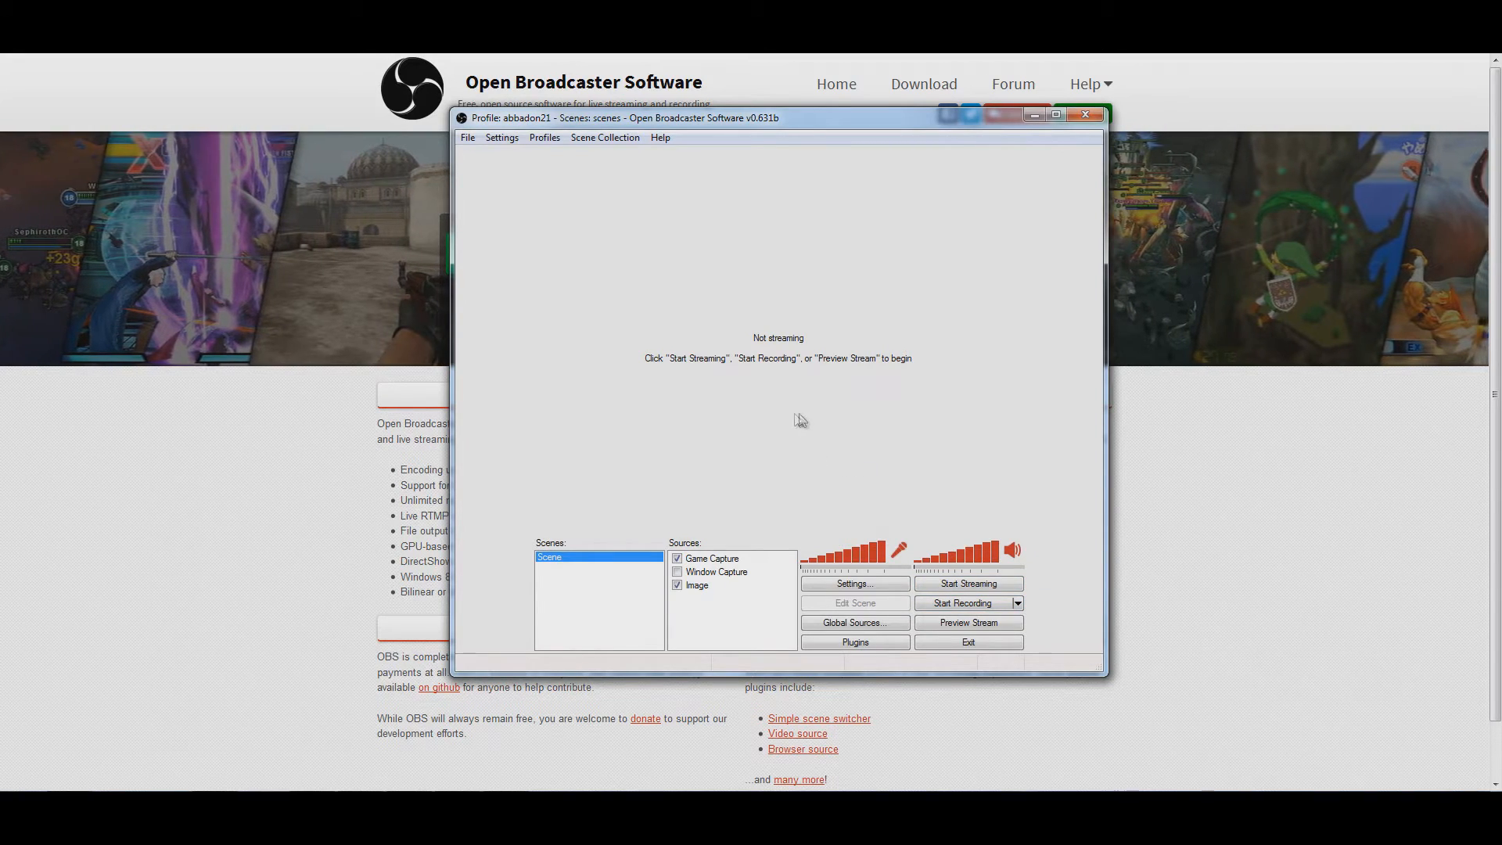
{"action": "mouse_move", "coordinate": [771, 360]}
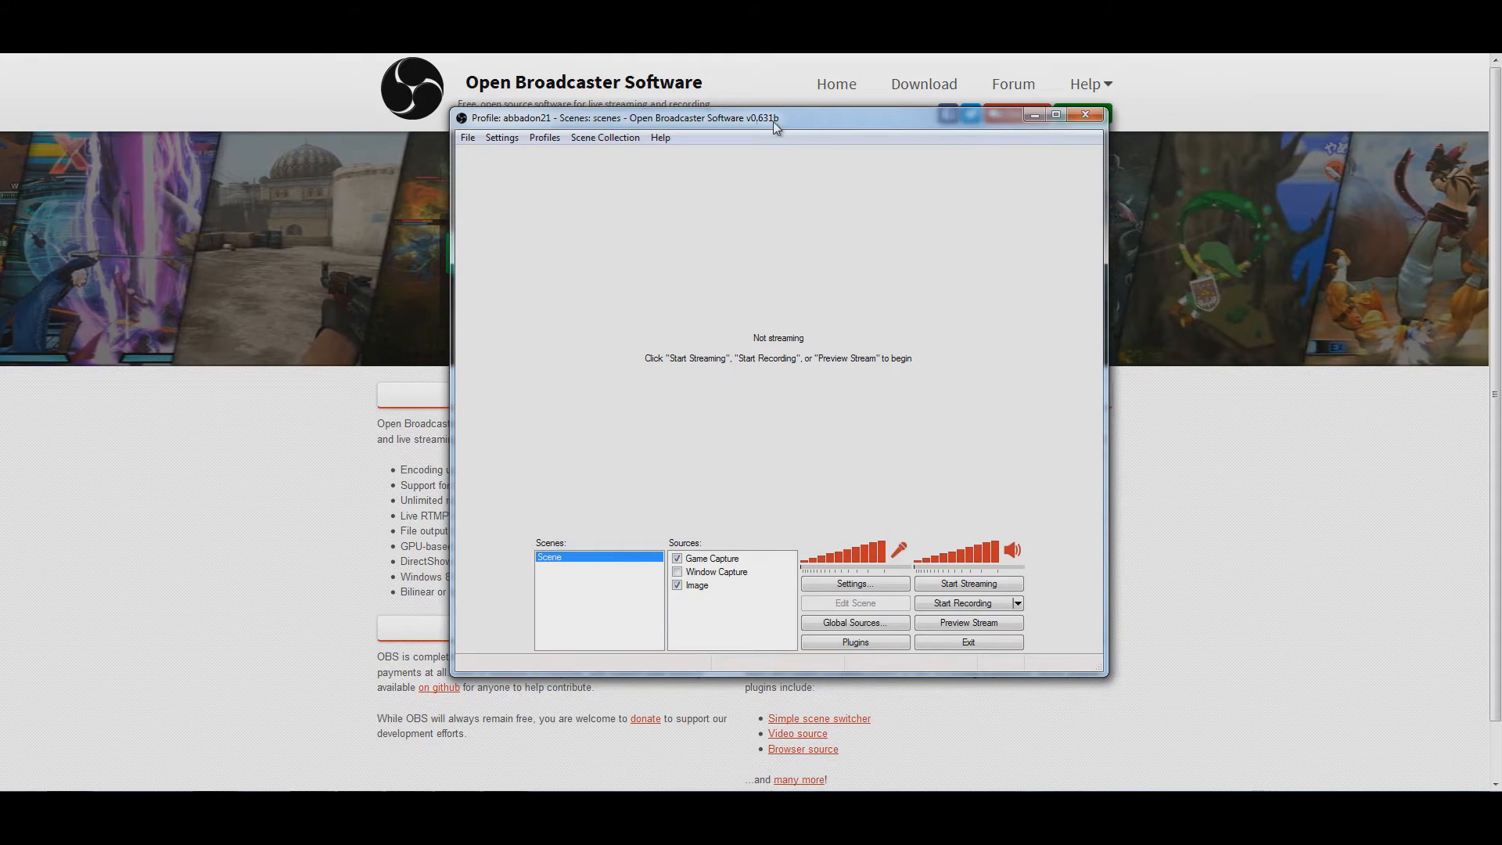
{"action": "mouse_move", "coordinate": [795, 200]}
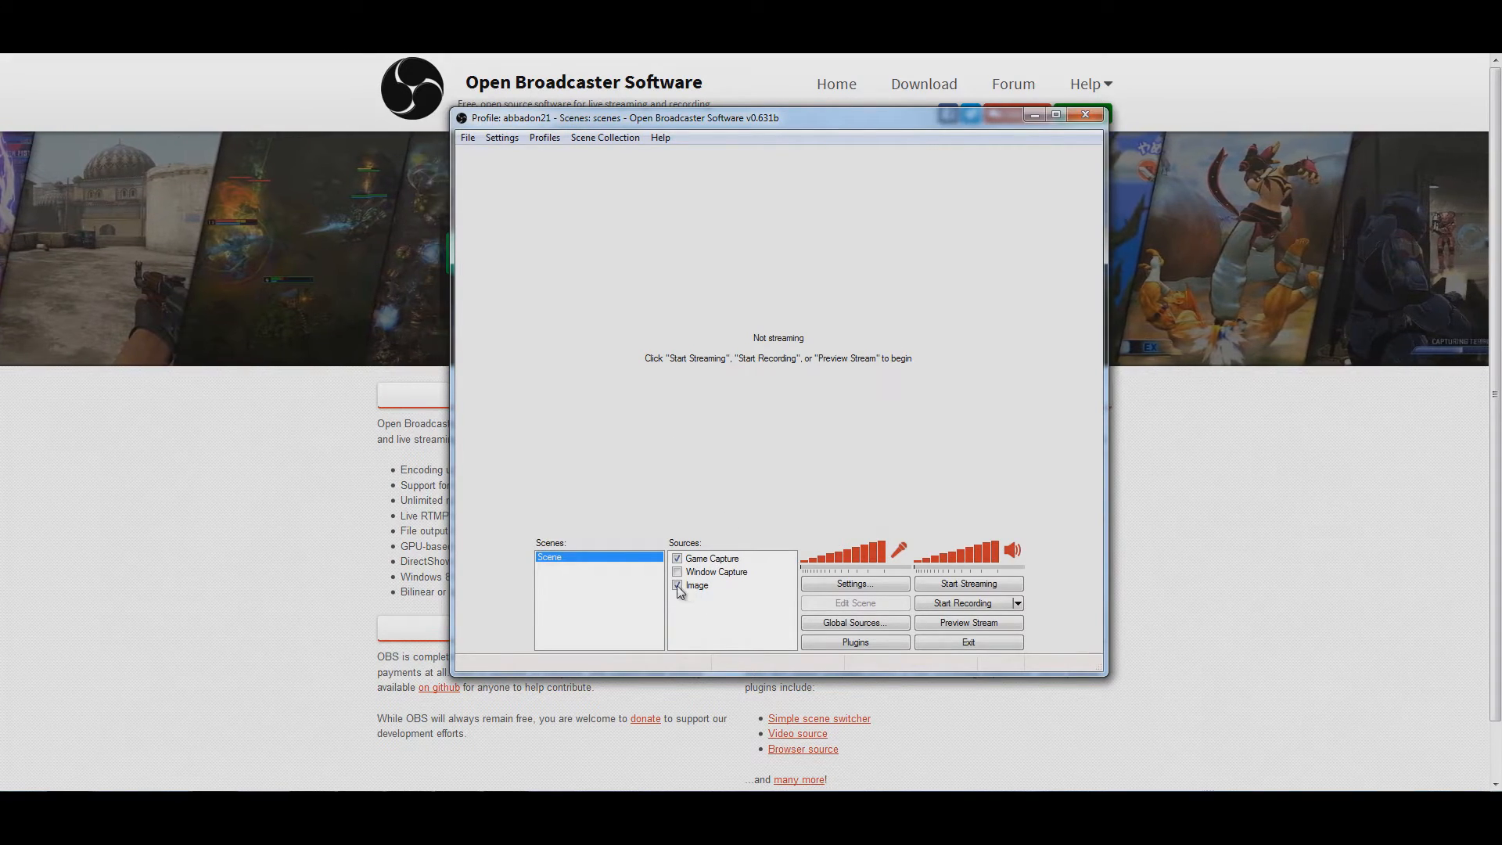
{"action": "mouse_move", "coordinate": [713, 573]}
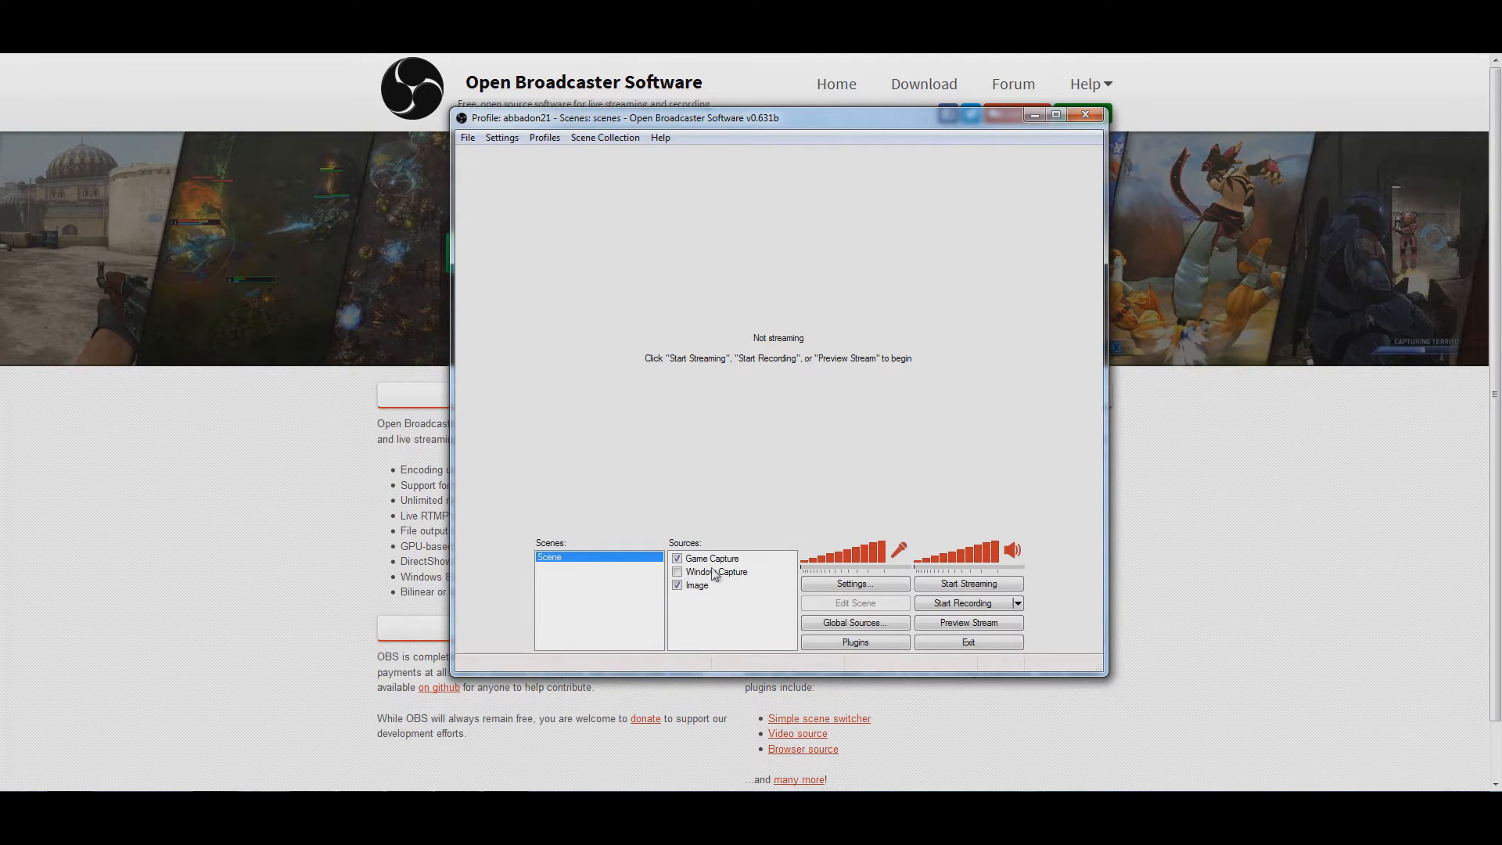
- Remove the existing Game Capture source from the scene
{"action": "right_click", "coordinate": [714, 558]}
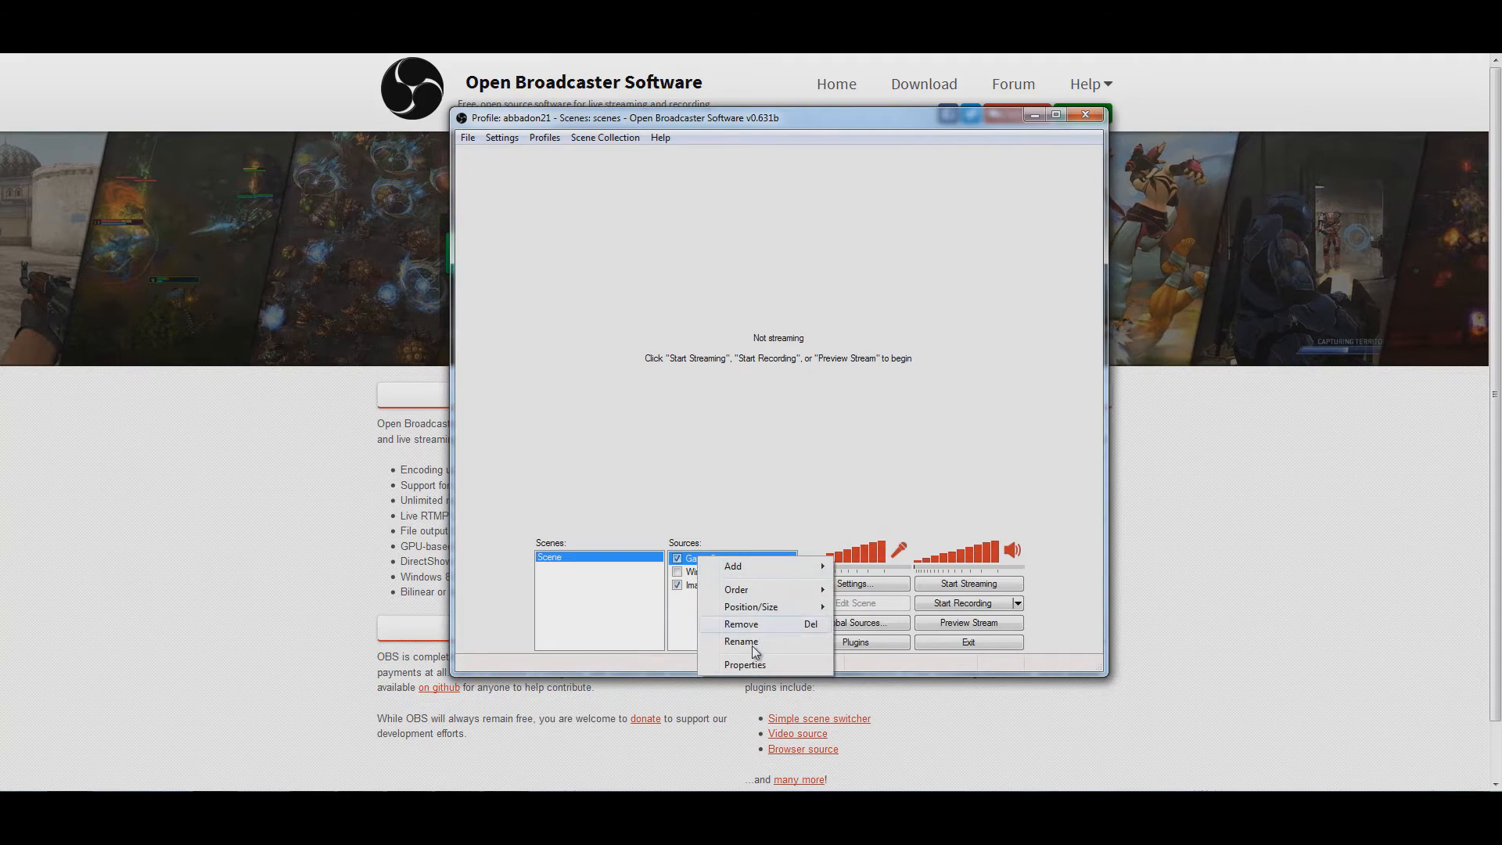
{"action": "left_click", "coordinate": [740, 624]}
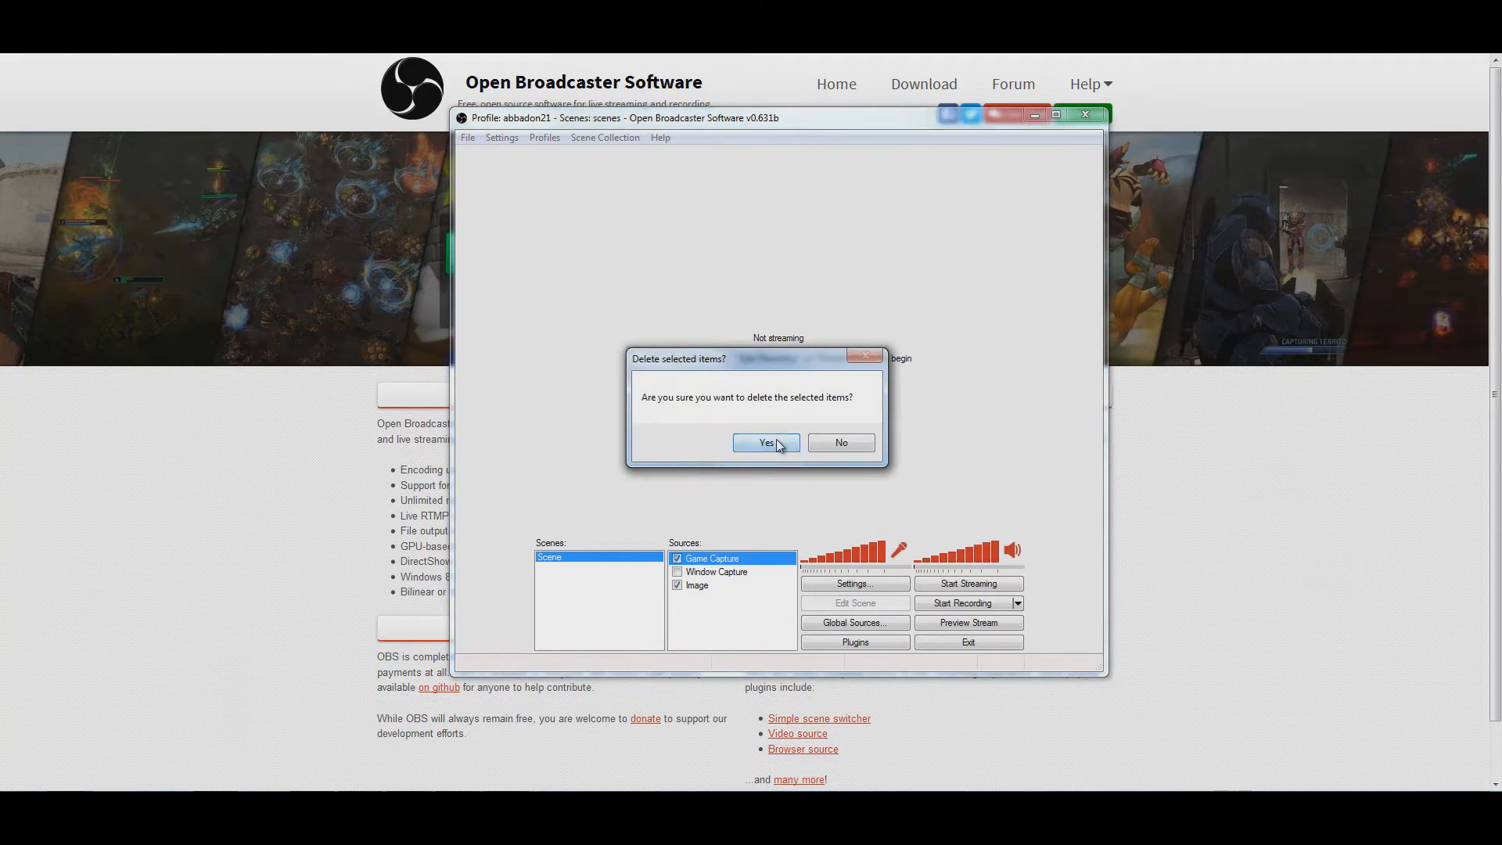
{"action": "left_click", "coordinate": [765, 441]}
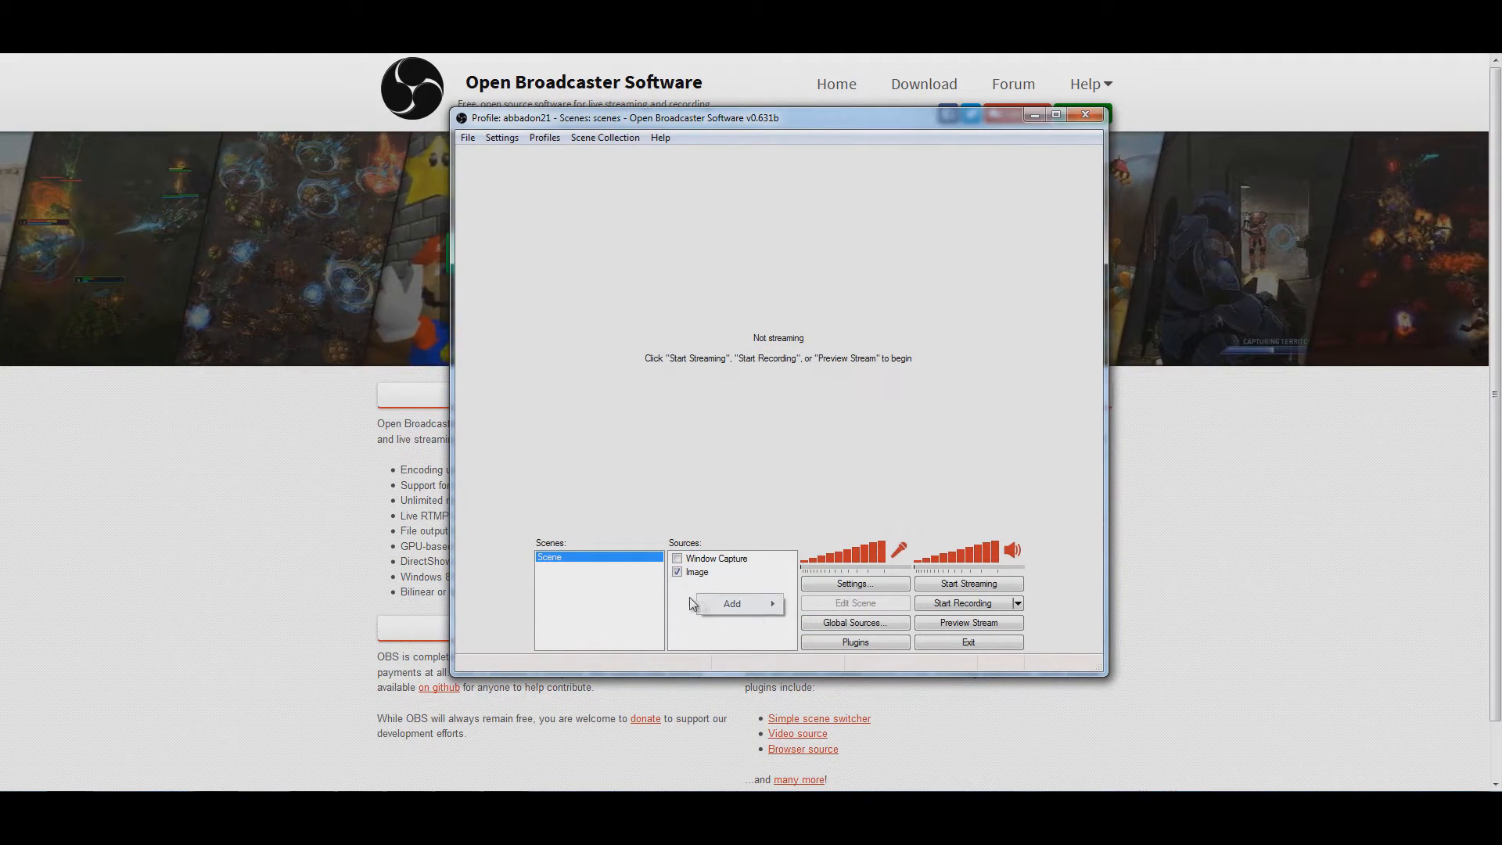
- Add a new Game Capture source named 'Game Capture' hooked to the EVE game window
{"action": "left_click", "coordinate": [730, 603]}
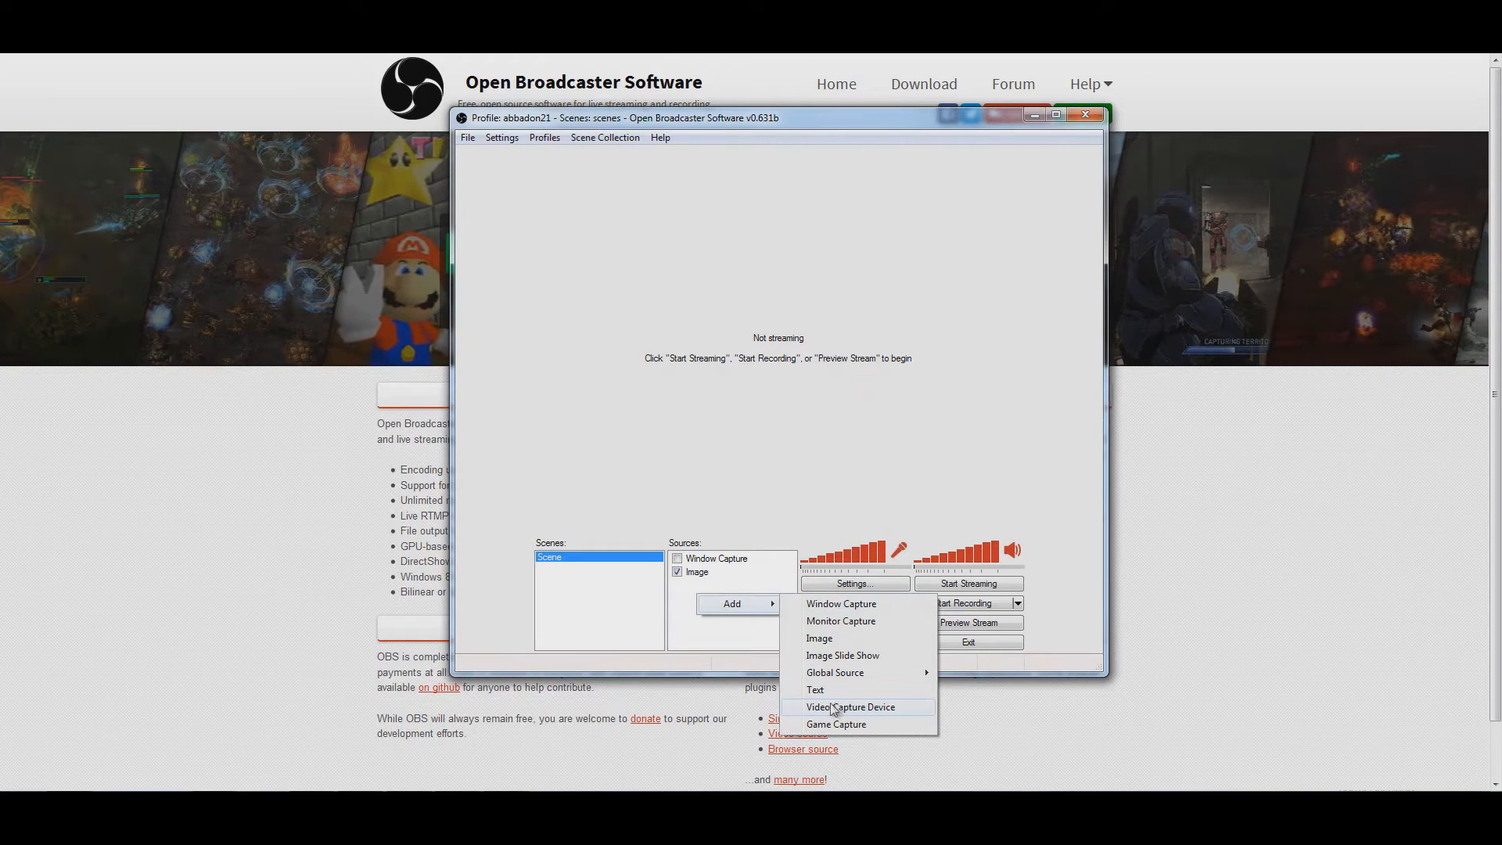
{"action": "mouse_move", "coordinate": [836, 725]}
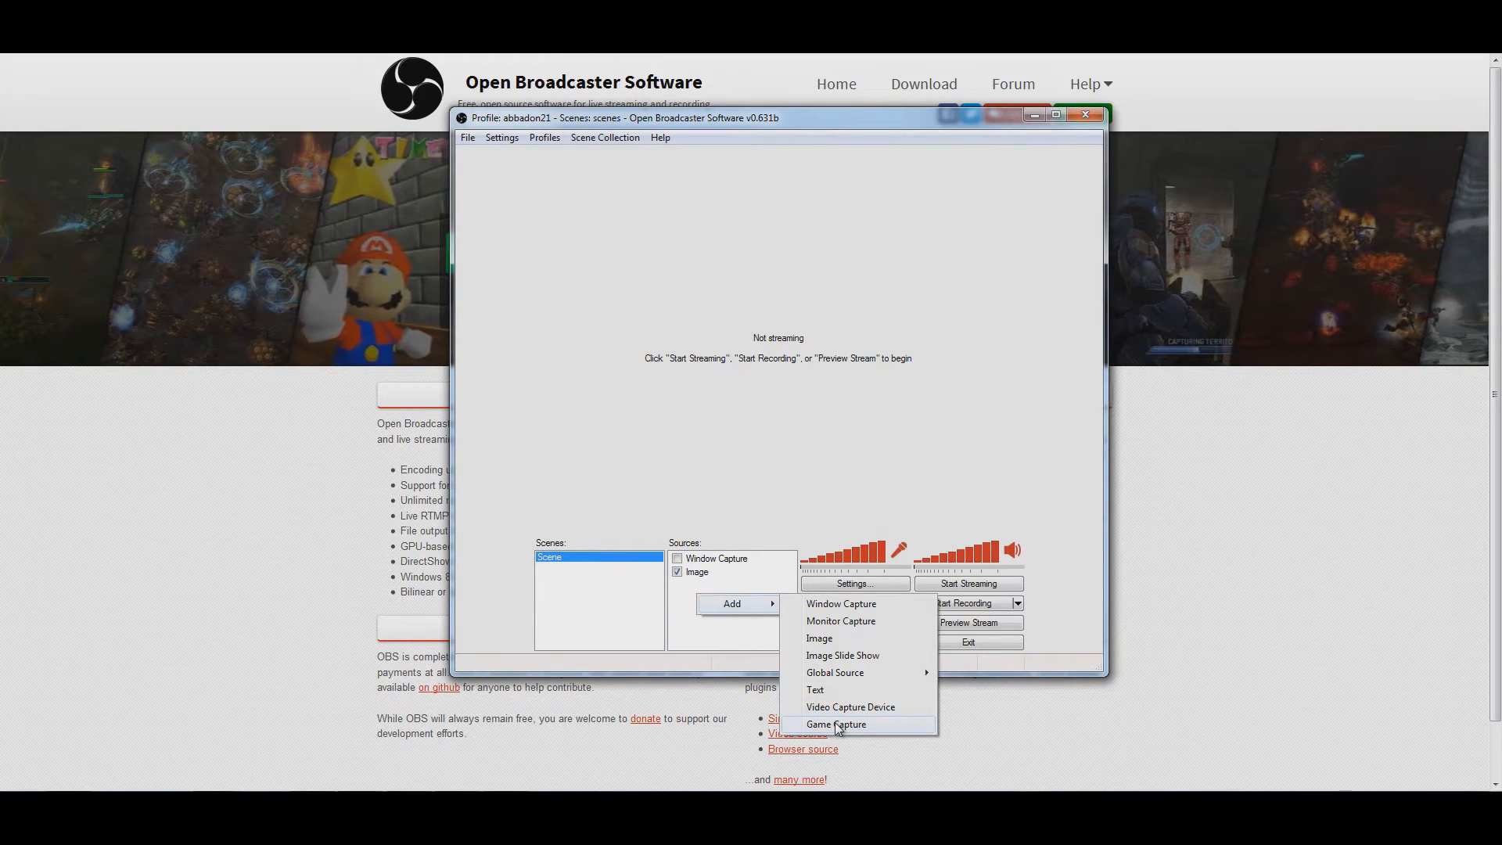
{"action": "left_click", "coordinate": [835, 722]}
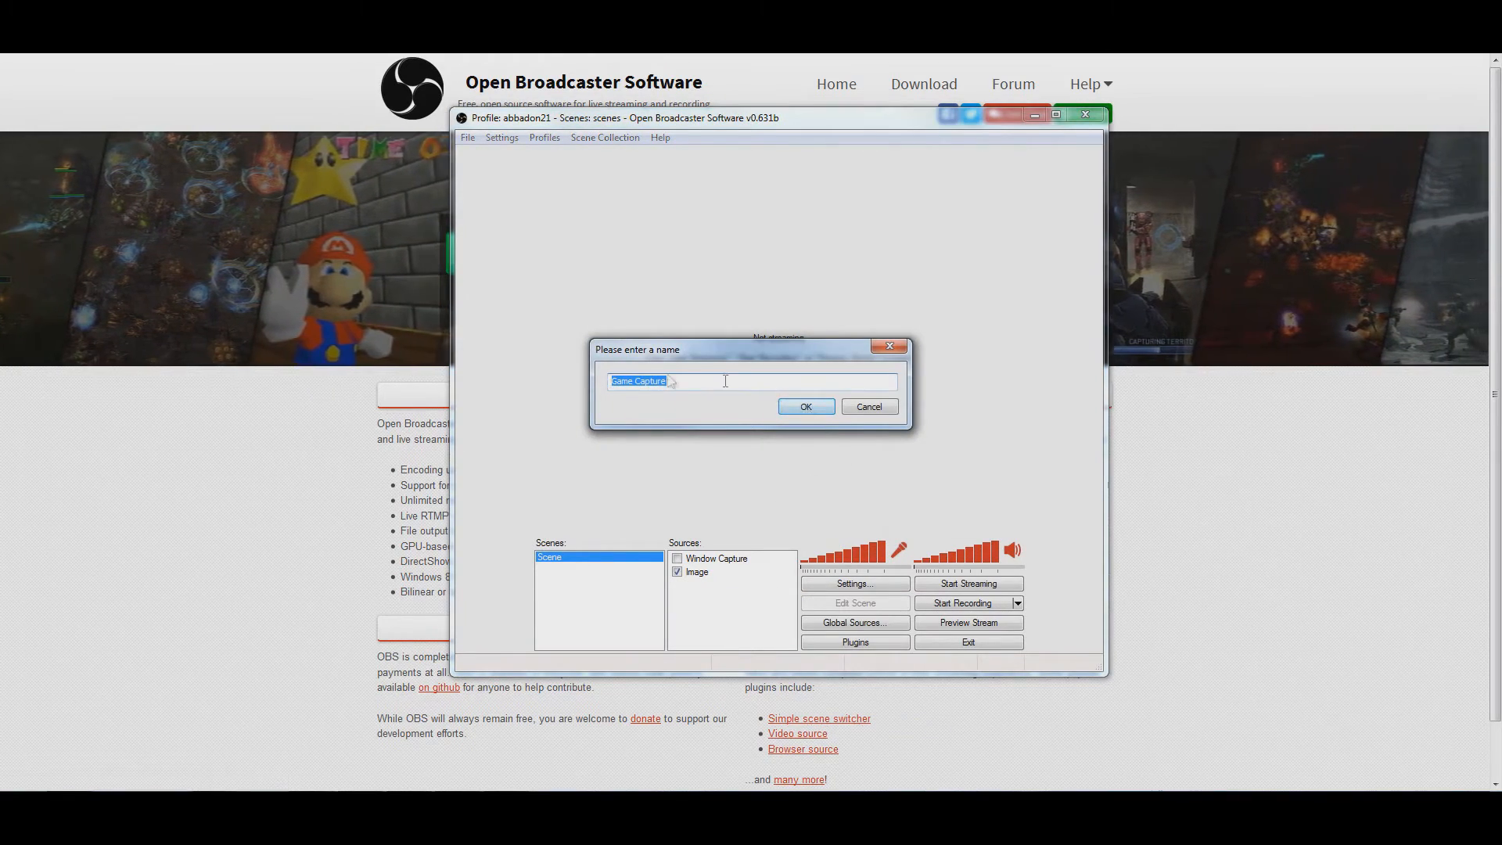
{"action": "left_click", "coordinate": [804, 407]}
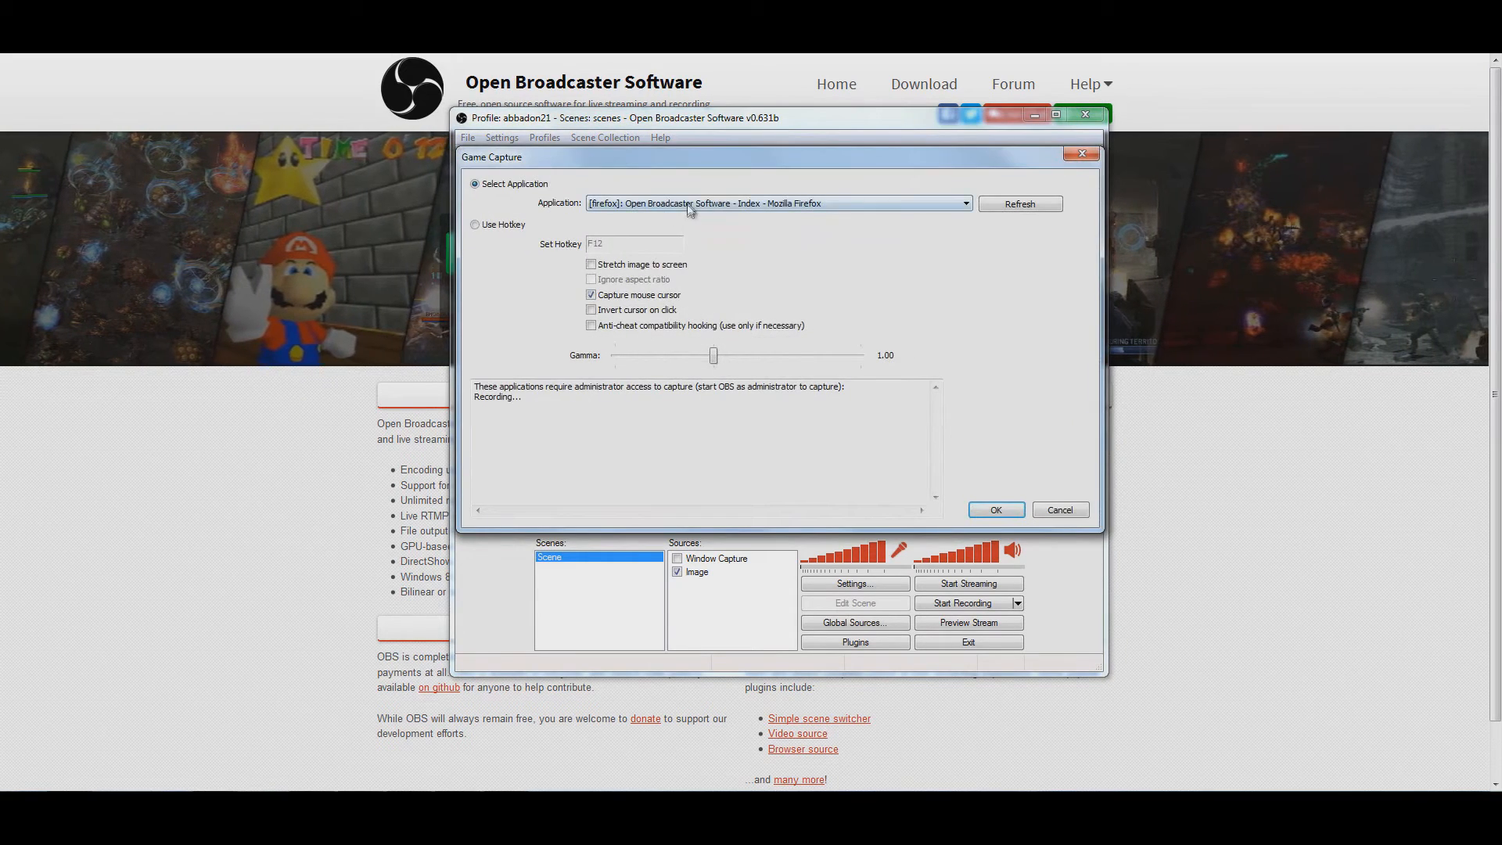
{"action": "left_click", "coordinate": [964, 203]}
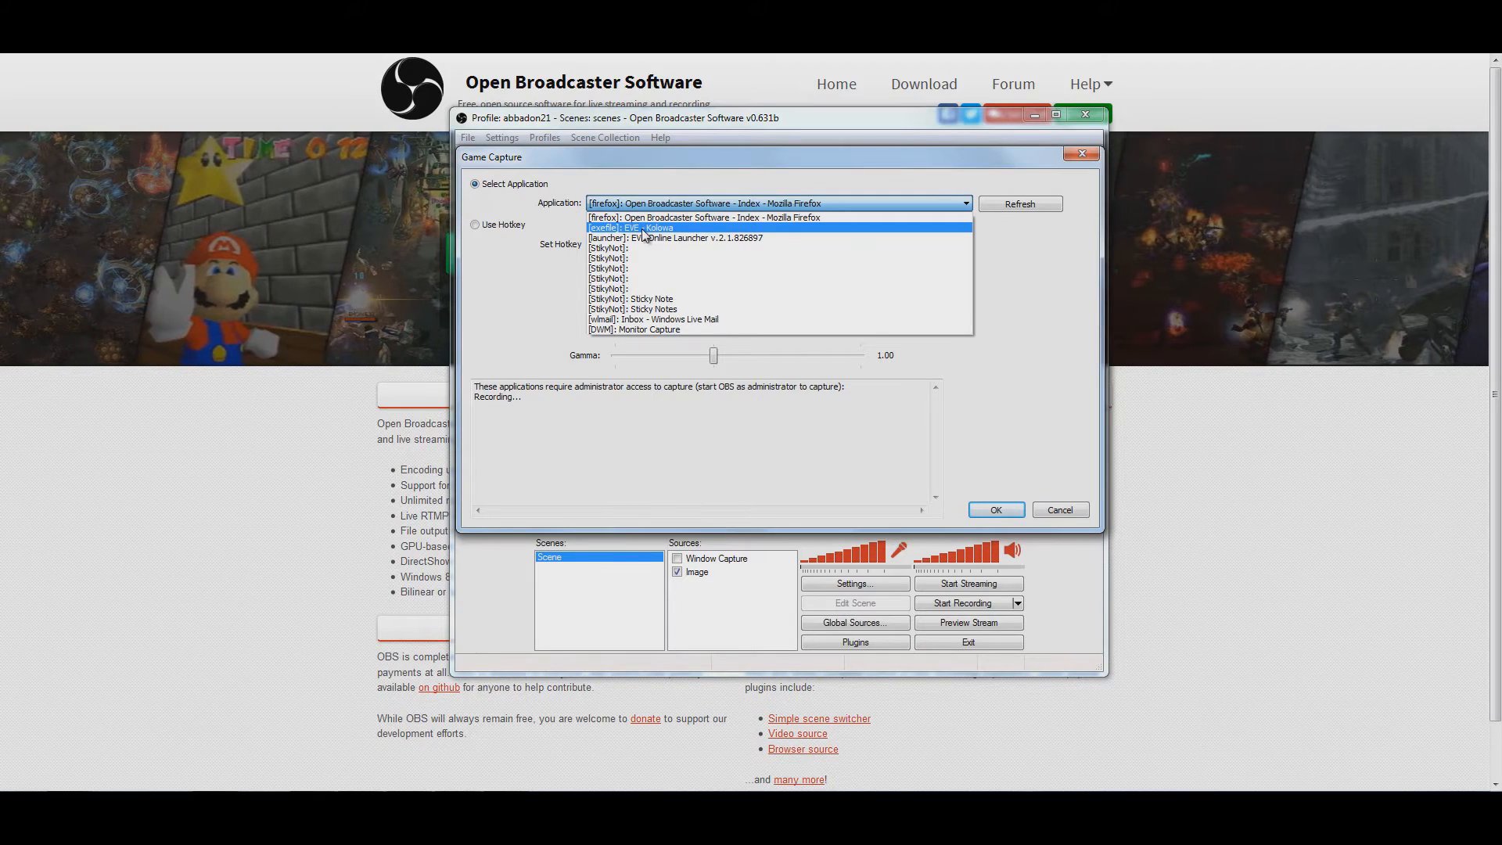
{"action": "left_click", "coordinate": [636, 227]}
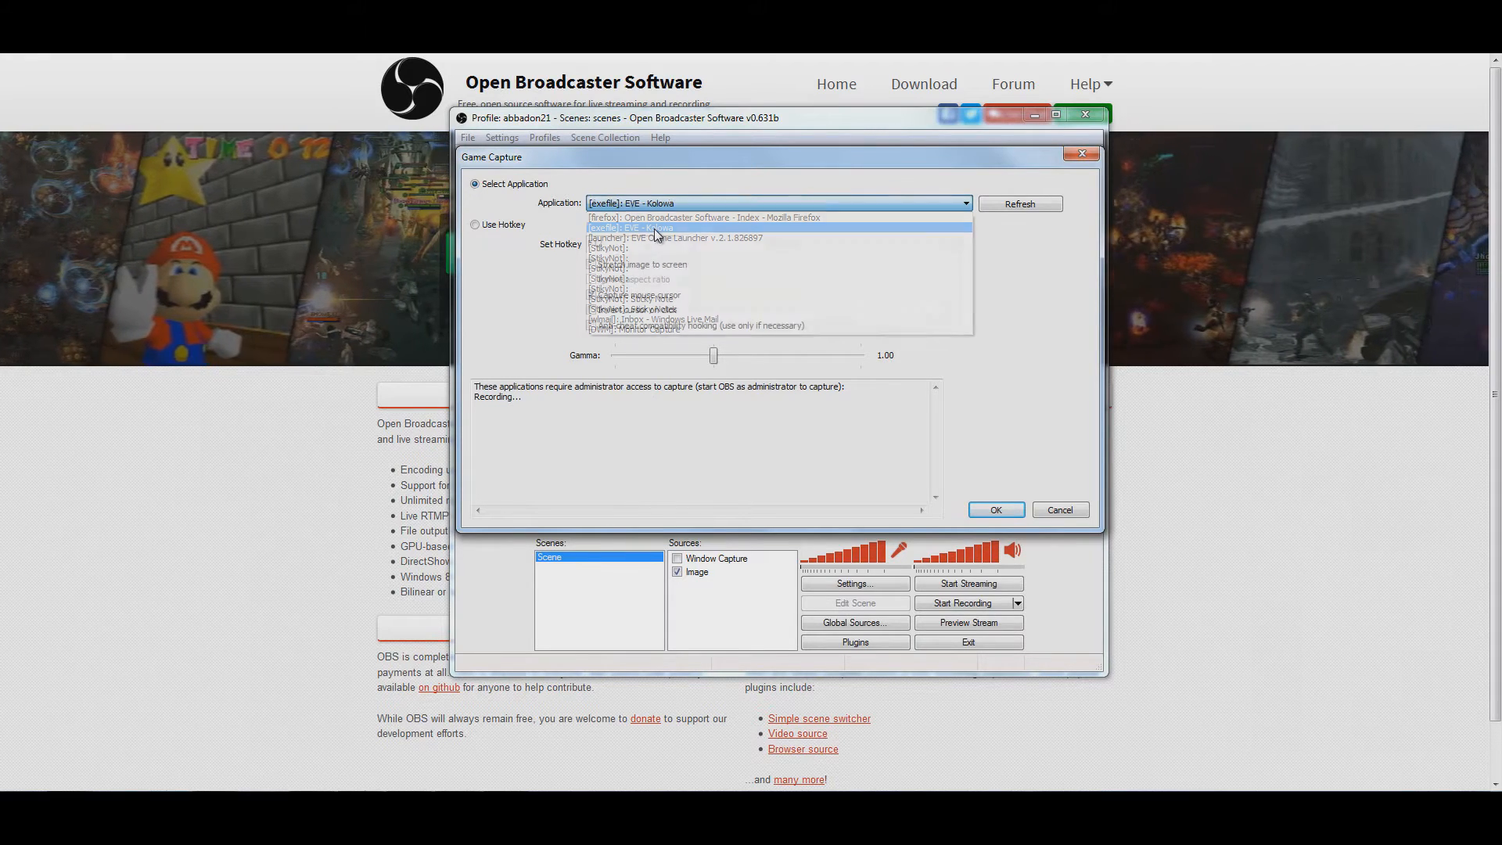
{"action": "left_click", "coordinate": [630, 228]}
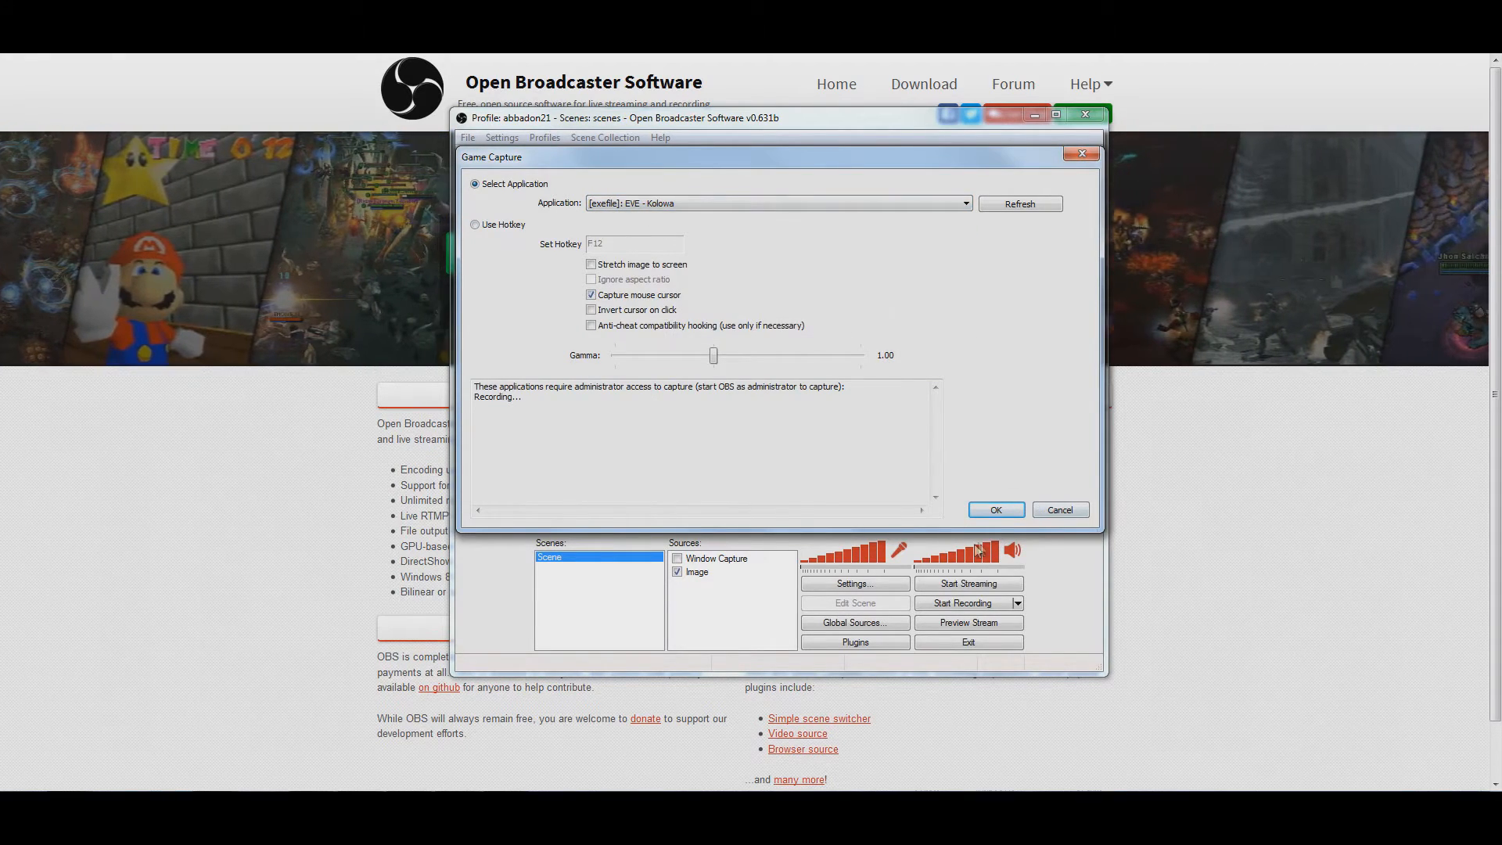
{"action": "left_click", "coordinate": [995, 508]}
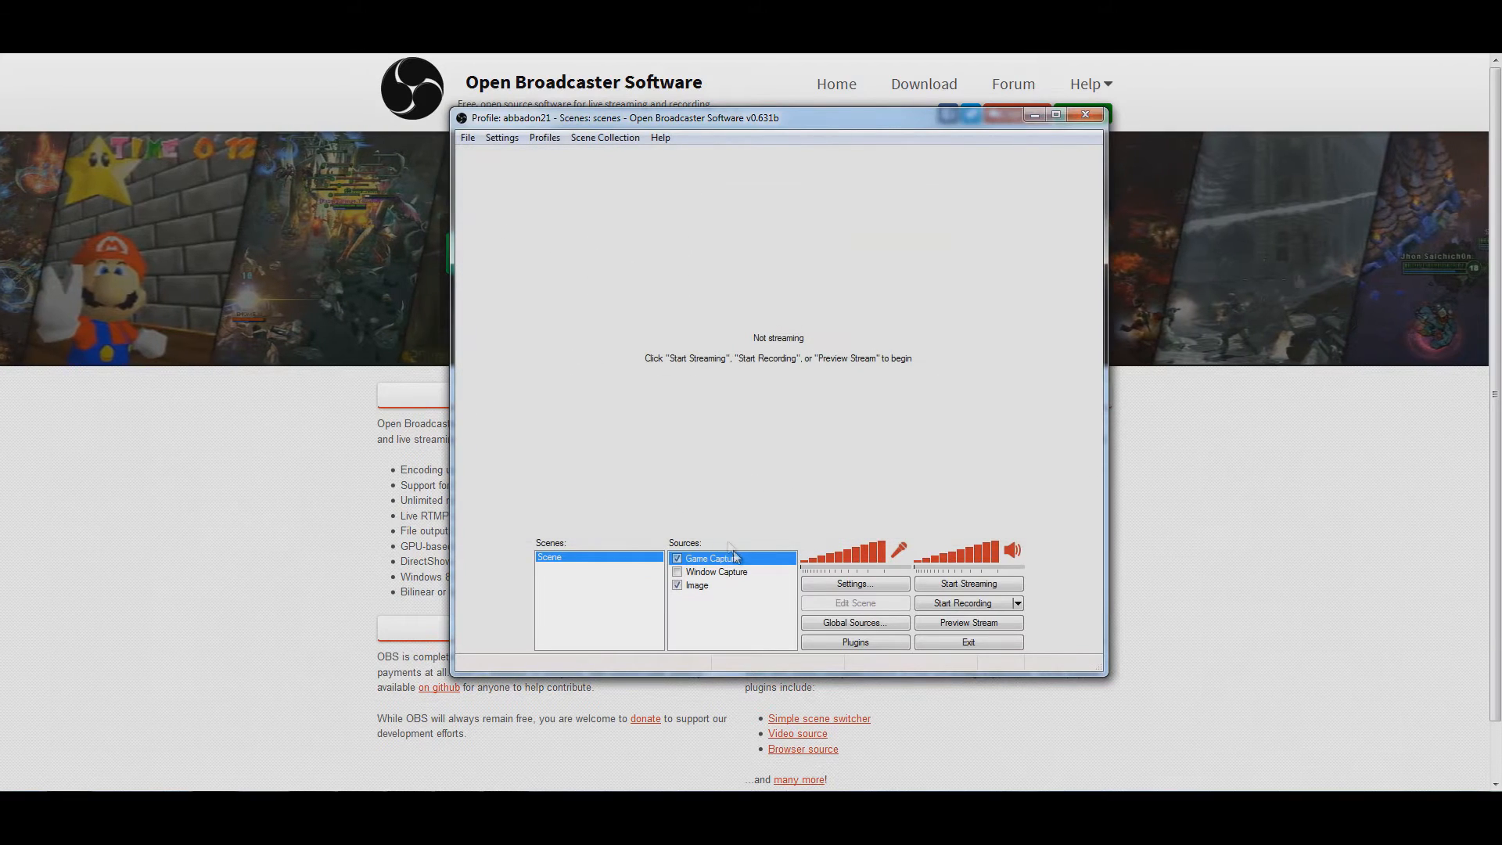
{"action": "mouse_move", "coordinate": [856, 349]}
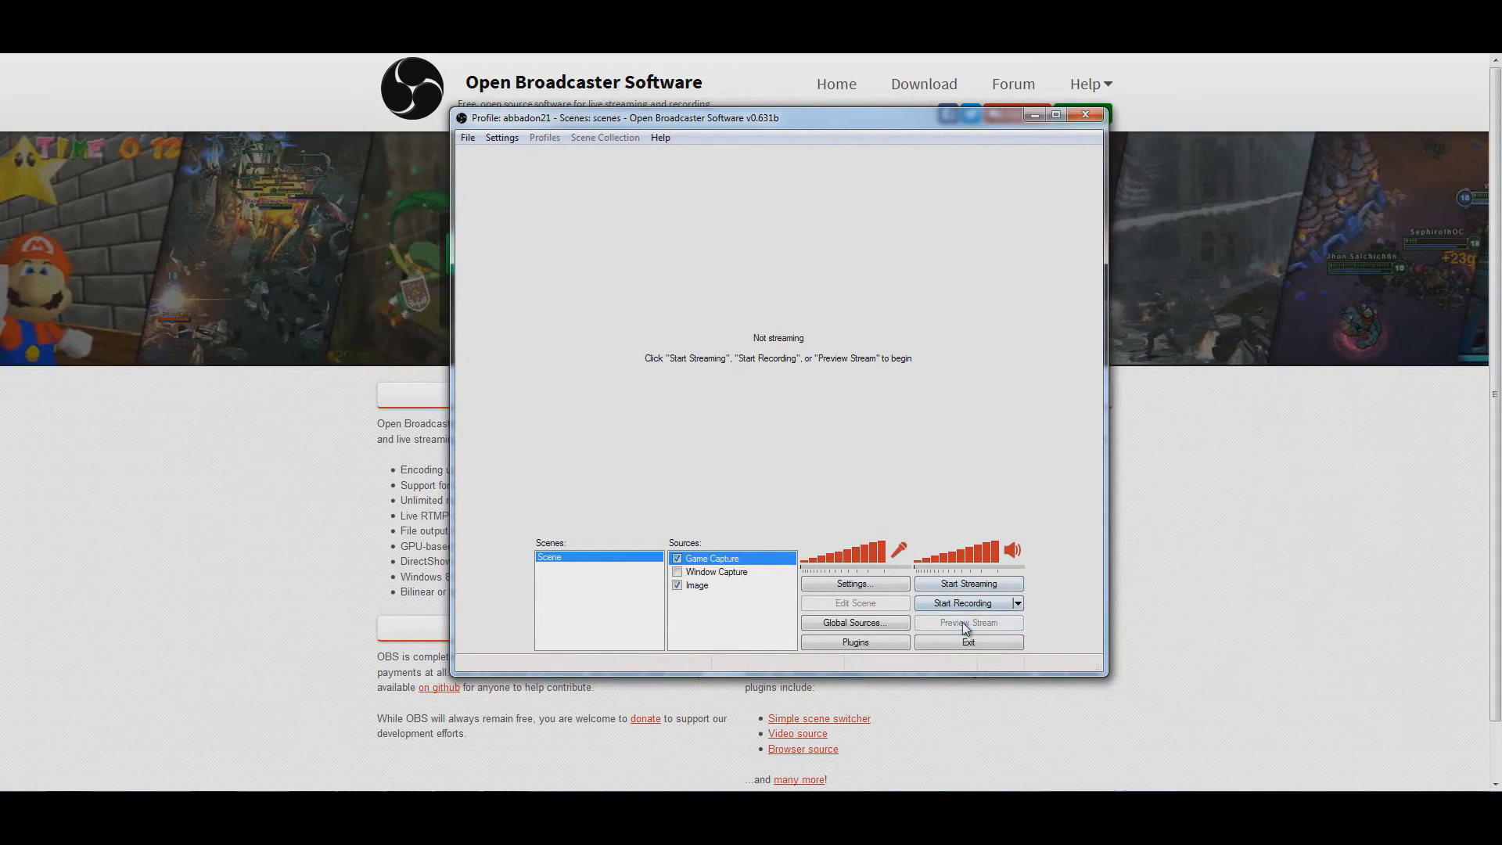
- Preview the stream, toggle the Image overlay, and move the Image source to the top of the order
{"action": "left_click", "coordinate": [966, 622]}
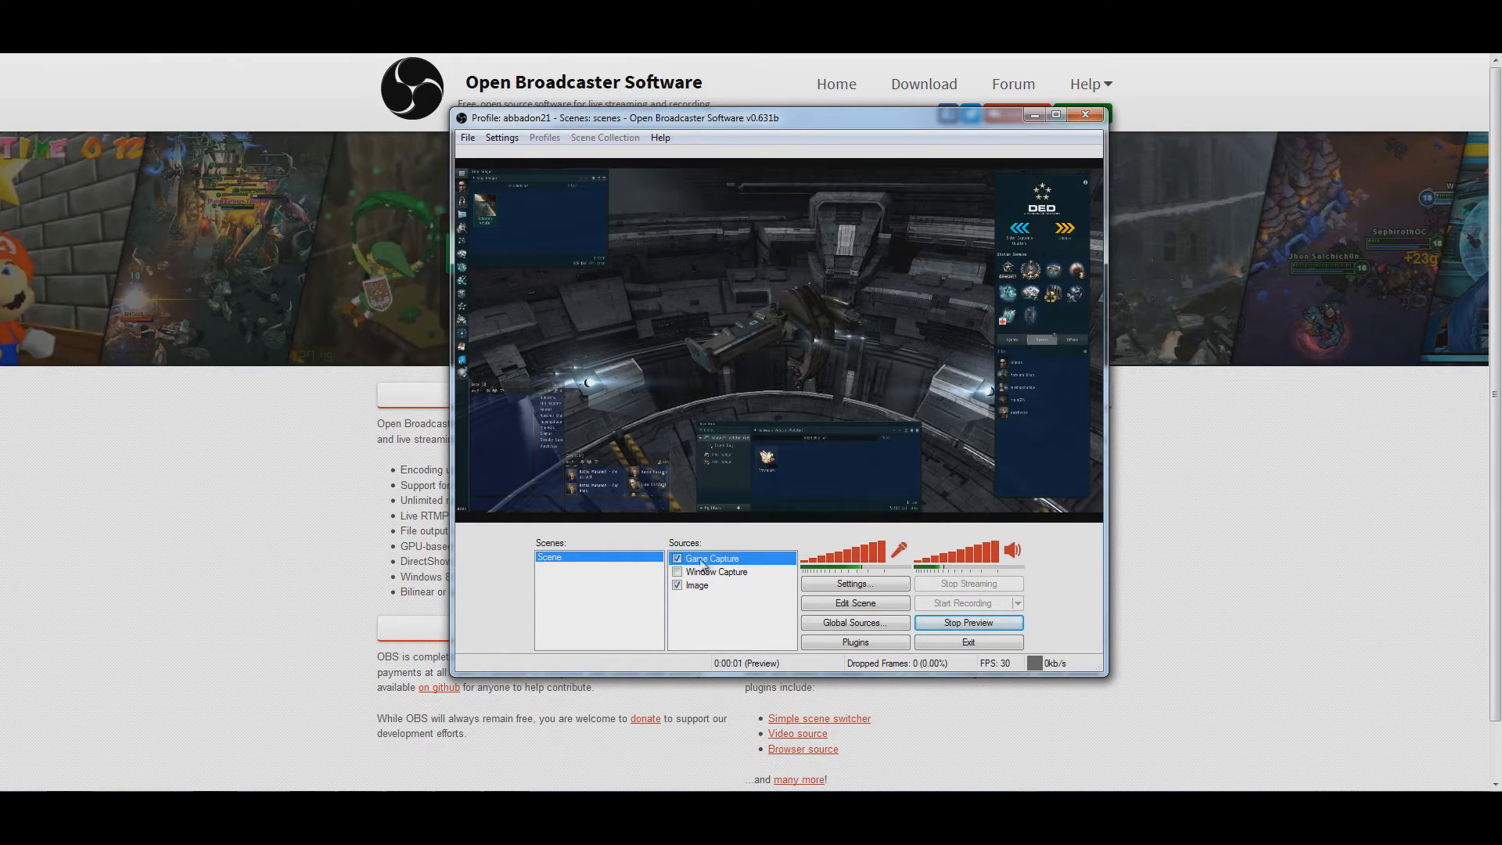
{"action": "left_click", "coordinate": [678, 585]}
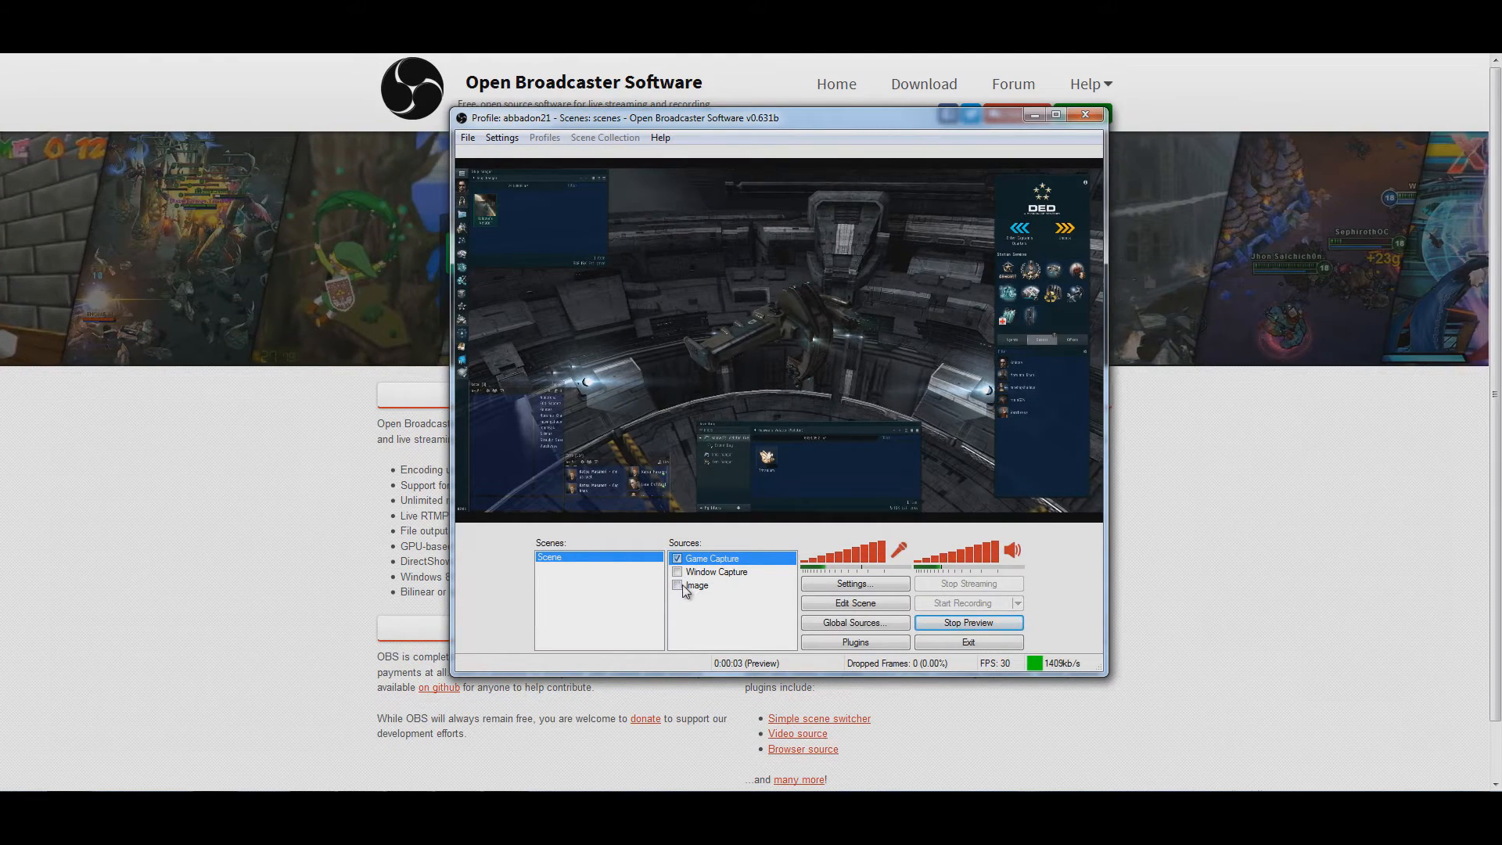
{"action": "left_click", "coordinate": [678, 585]}
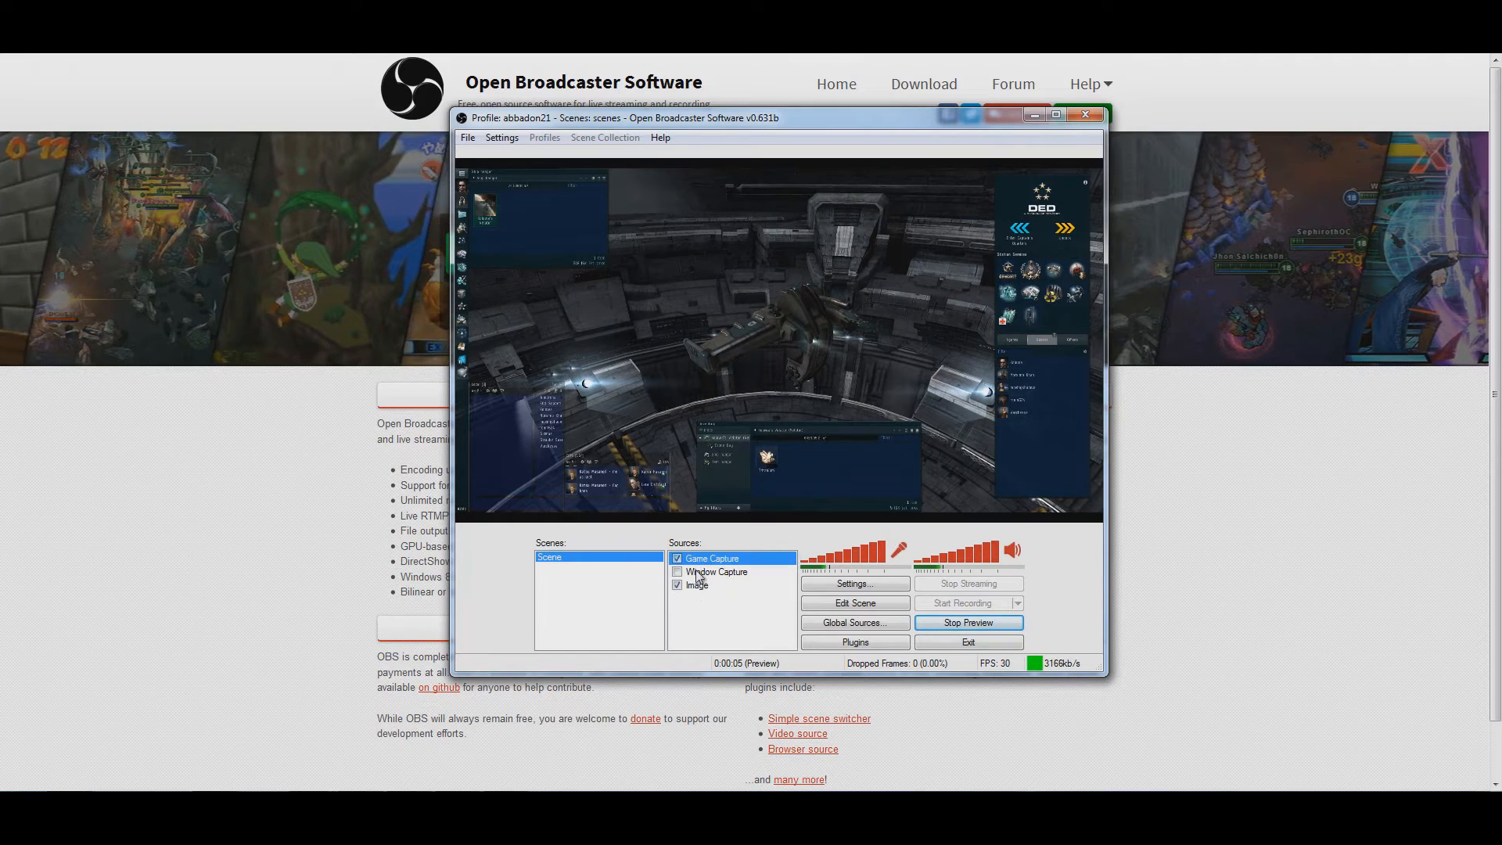
{"action": "right_click", "coordinate": [697, 583]}
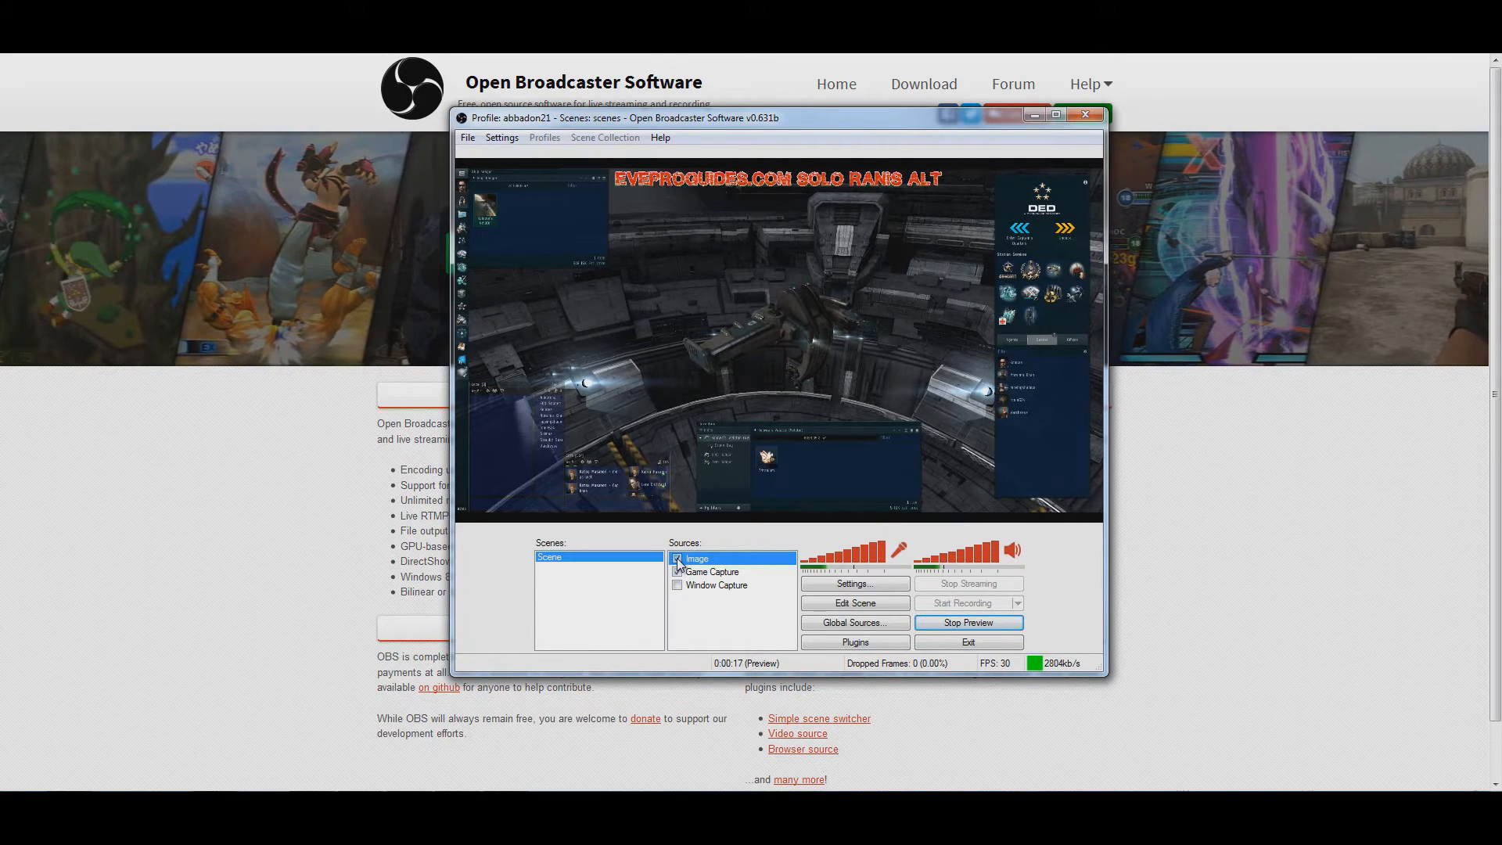
- Leave the Image source switched off and stop the preview
{"action": "left_click", "coordinate": [677, 558]}
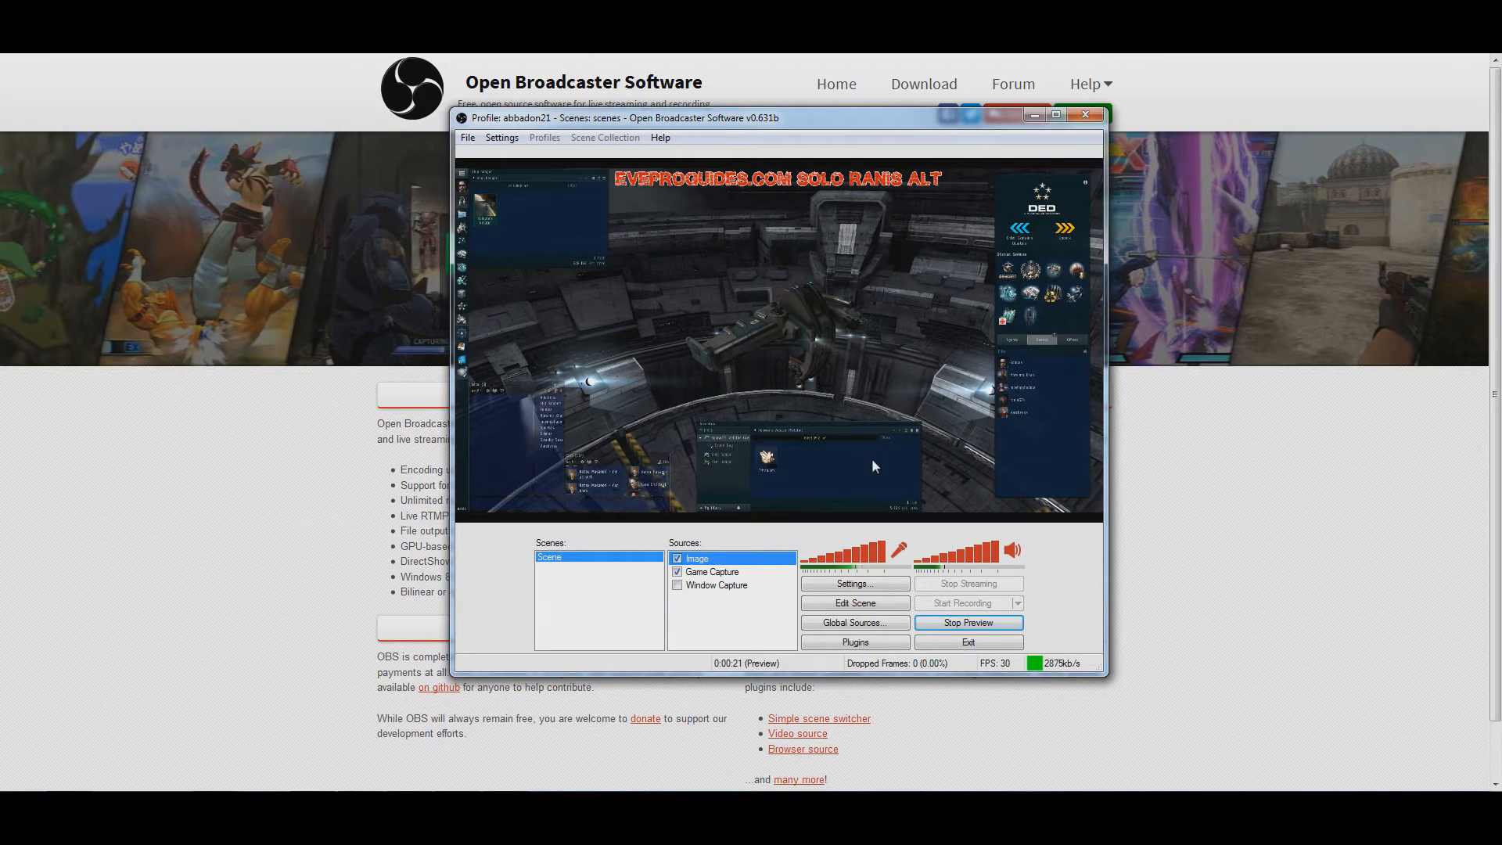
{"action": "left_click", "coordinate": [677, 559]}
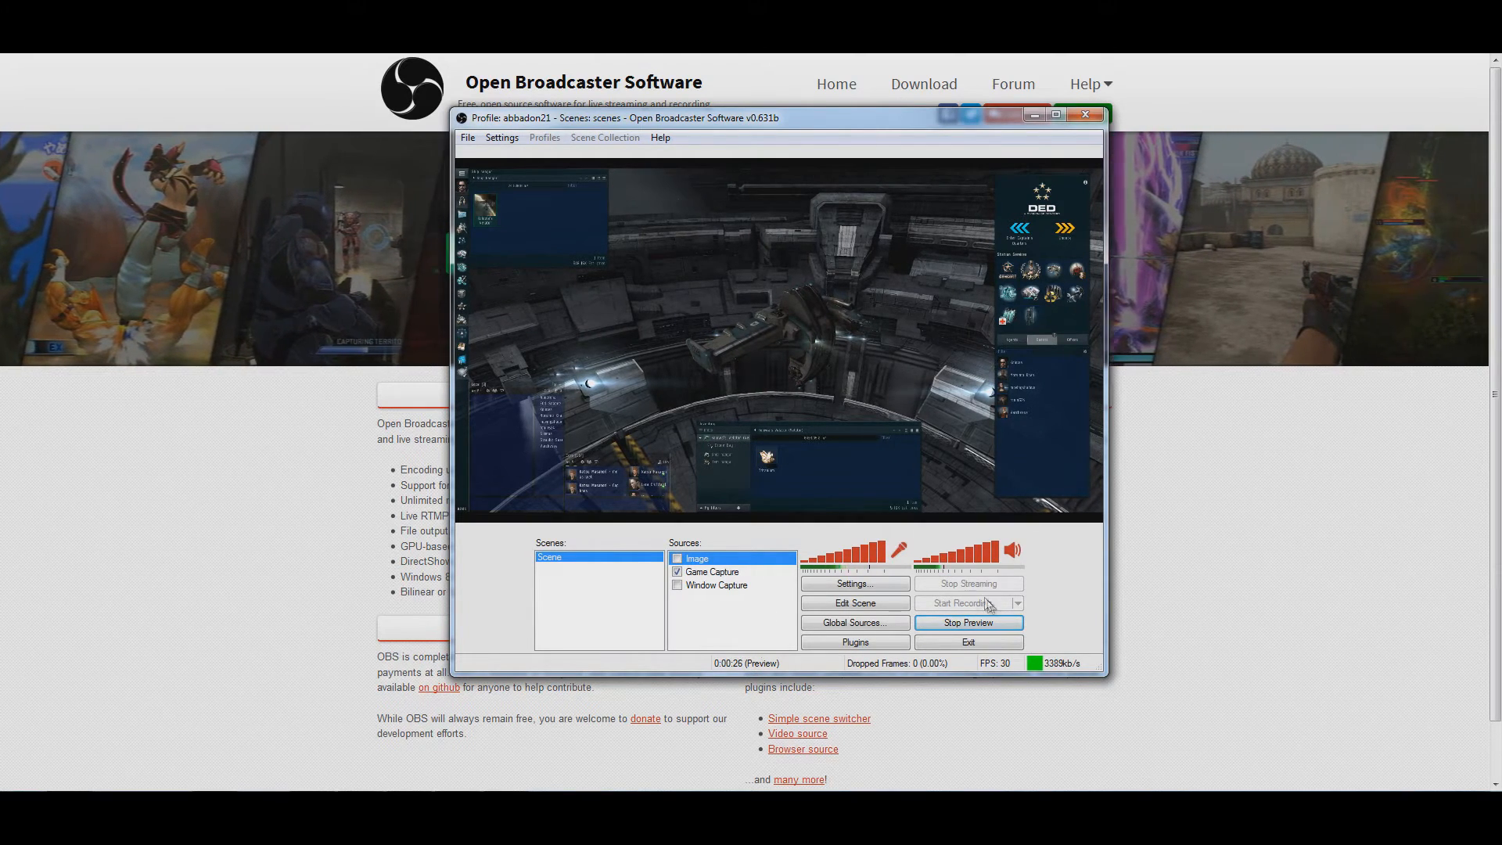
{"action": "left_click", "coordinate": [967, 623]}
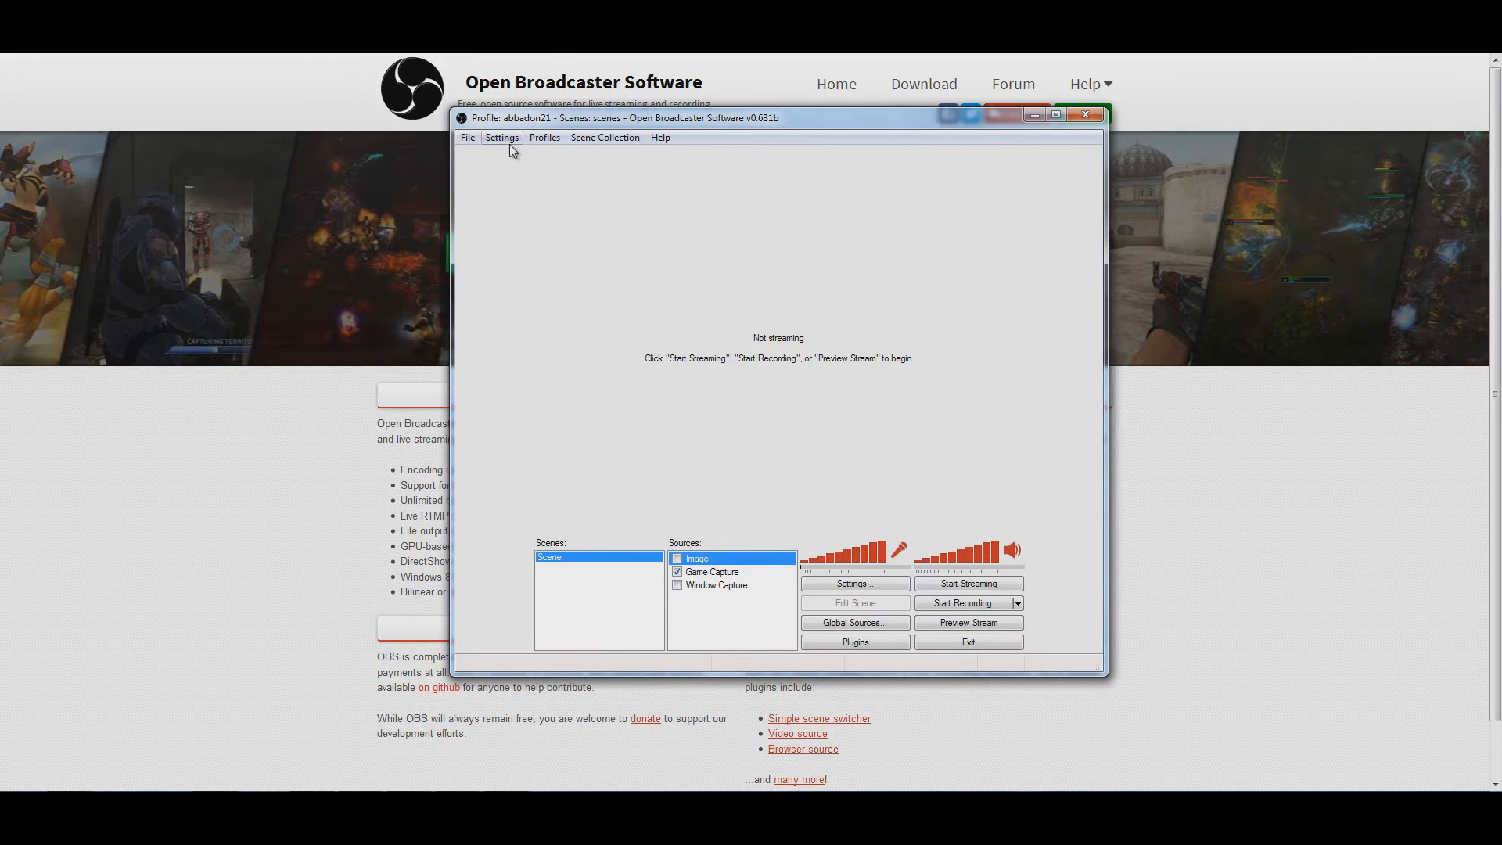
- In Broadcast Settings, change the recording File Path extension from .flv to .mp4
{"action": "left_click", "coordinate": [502, 138]}
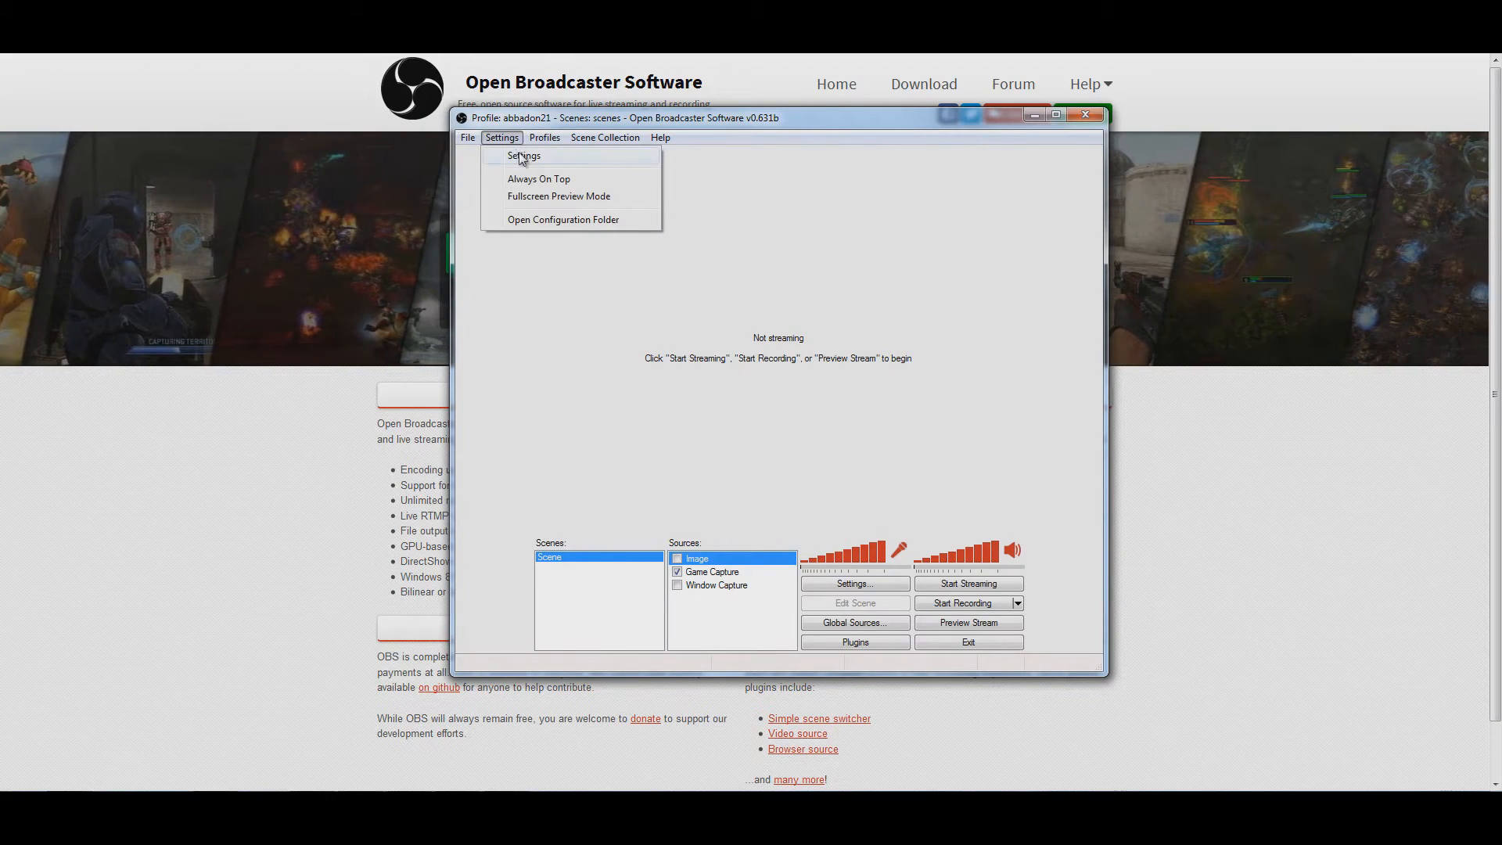
{"action": "left_click", "coordinate": [523, 155]}
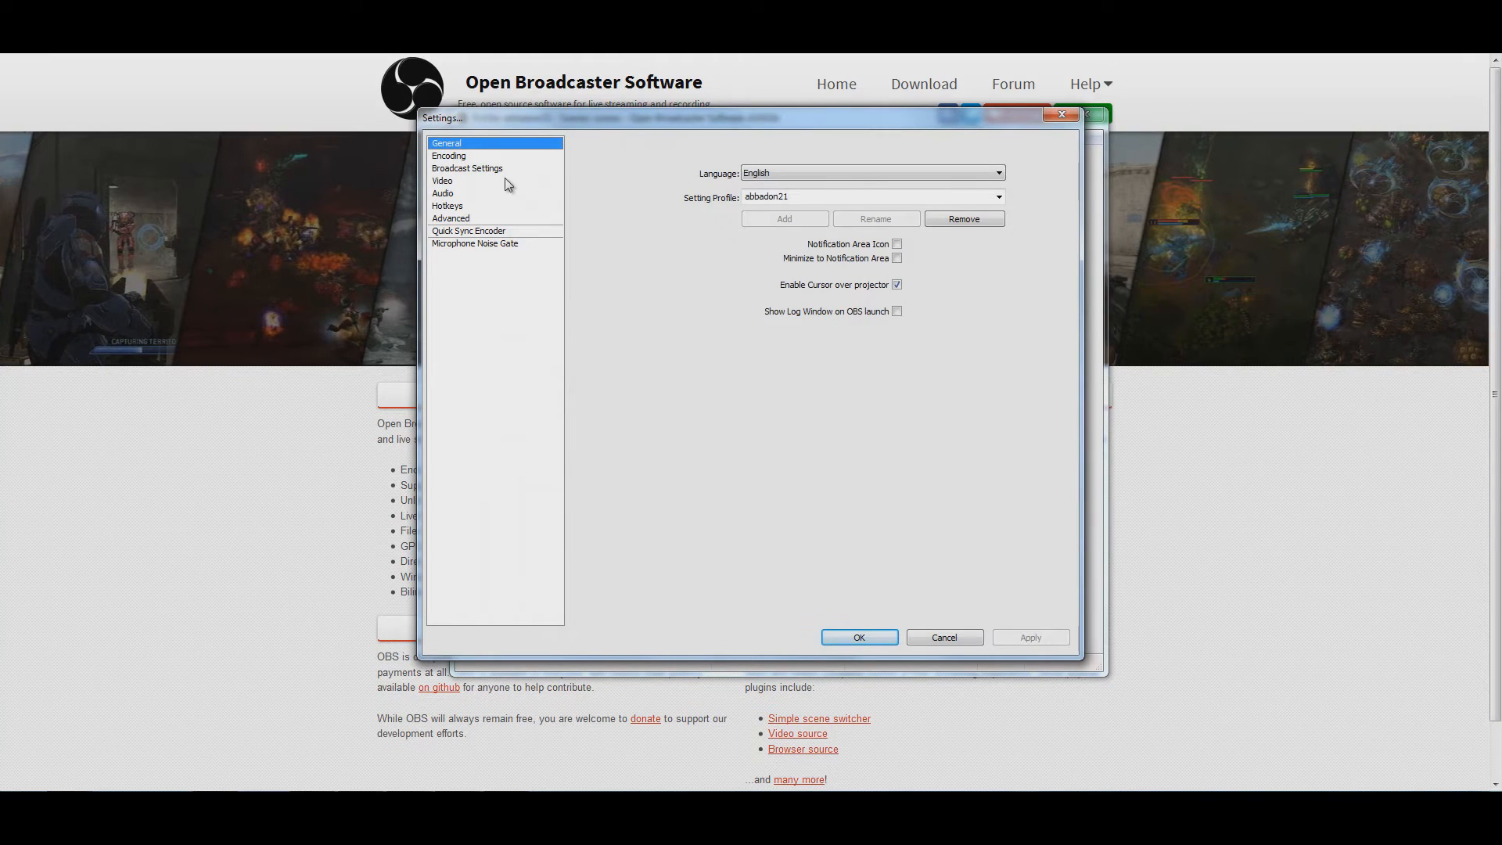
{"action": "left_click", "coordinate": [443, 192]}
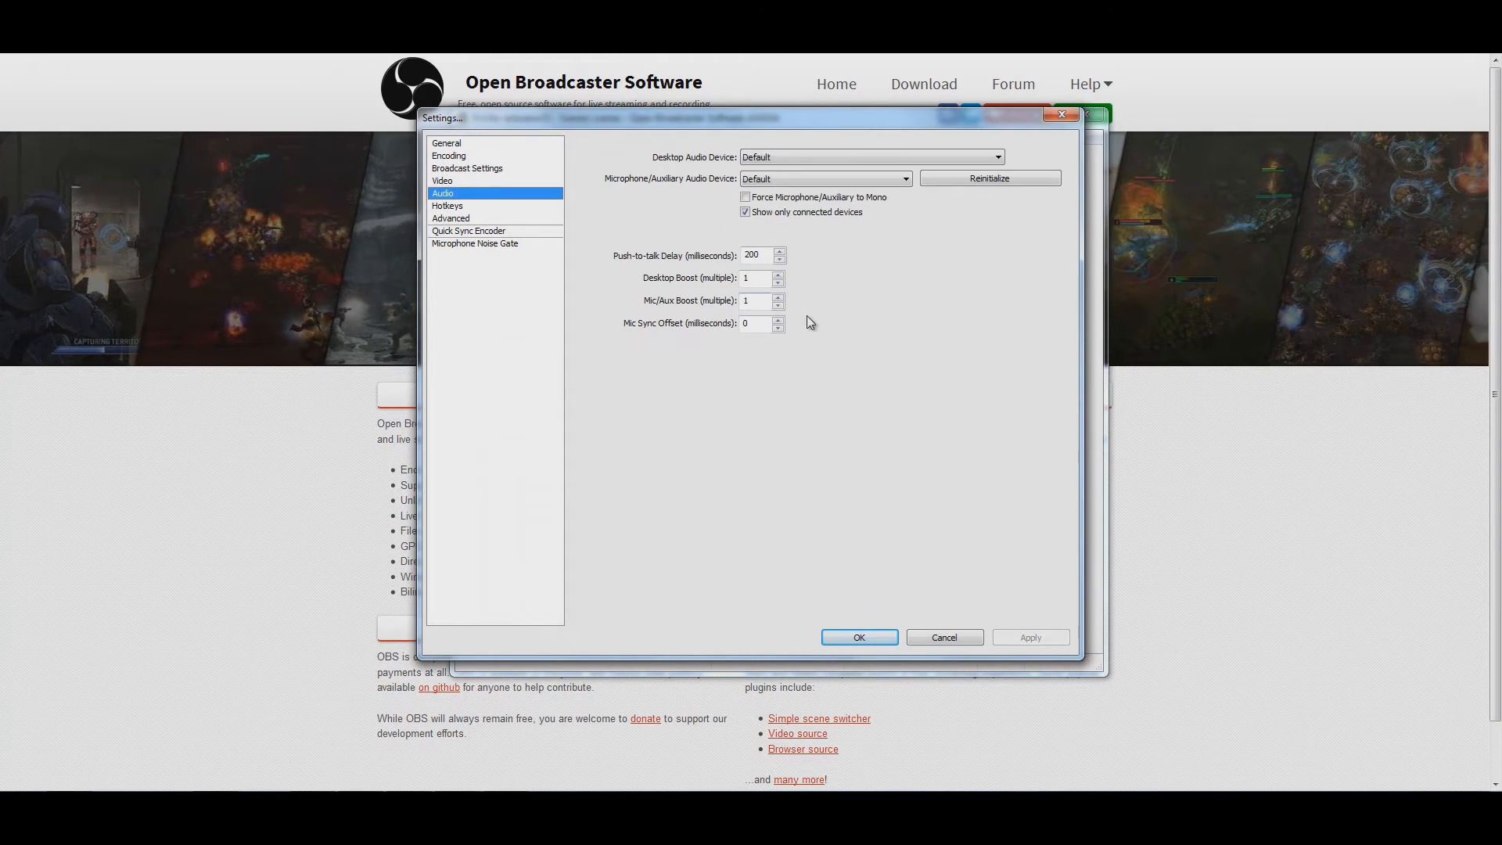
{"action": "left_click", "coordinate": [468, 167]}
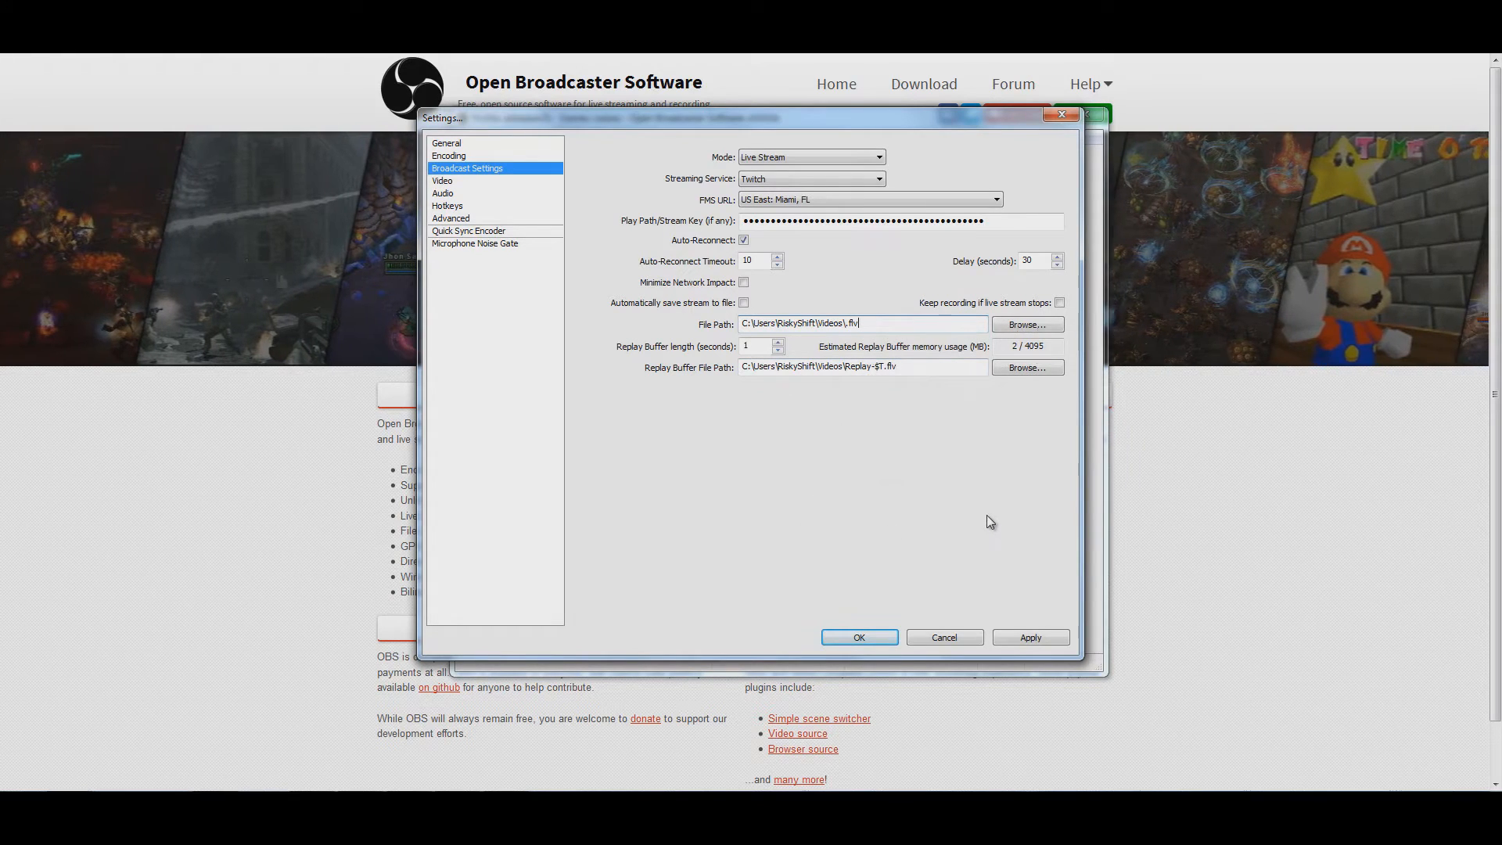
{"action": "mouse_move", "coordinate": [1020, 533]}
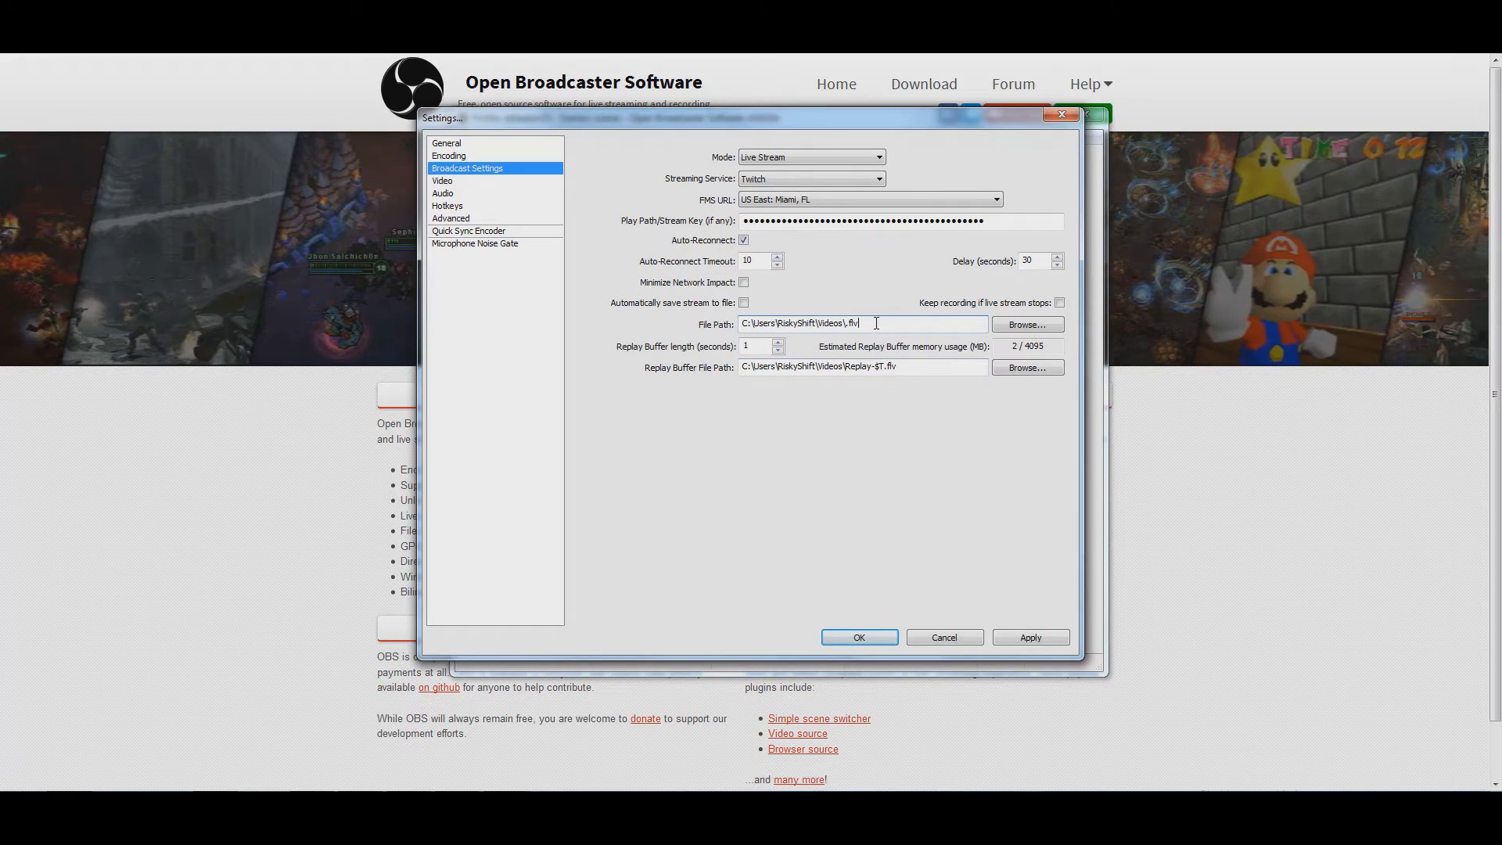
{"action": "type", "text": "fmp"}
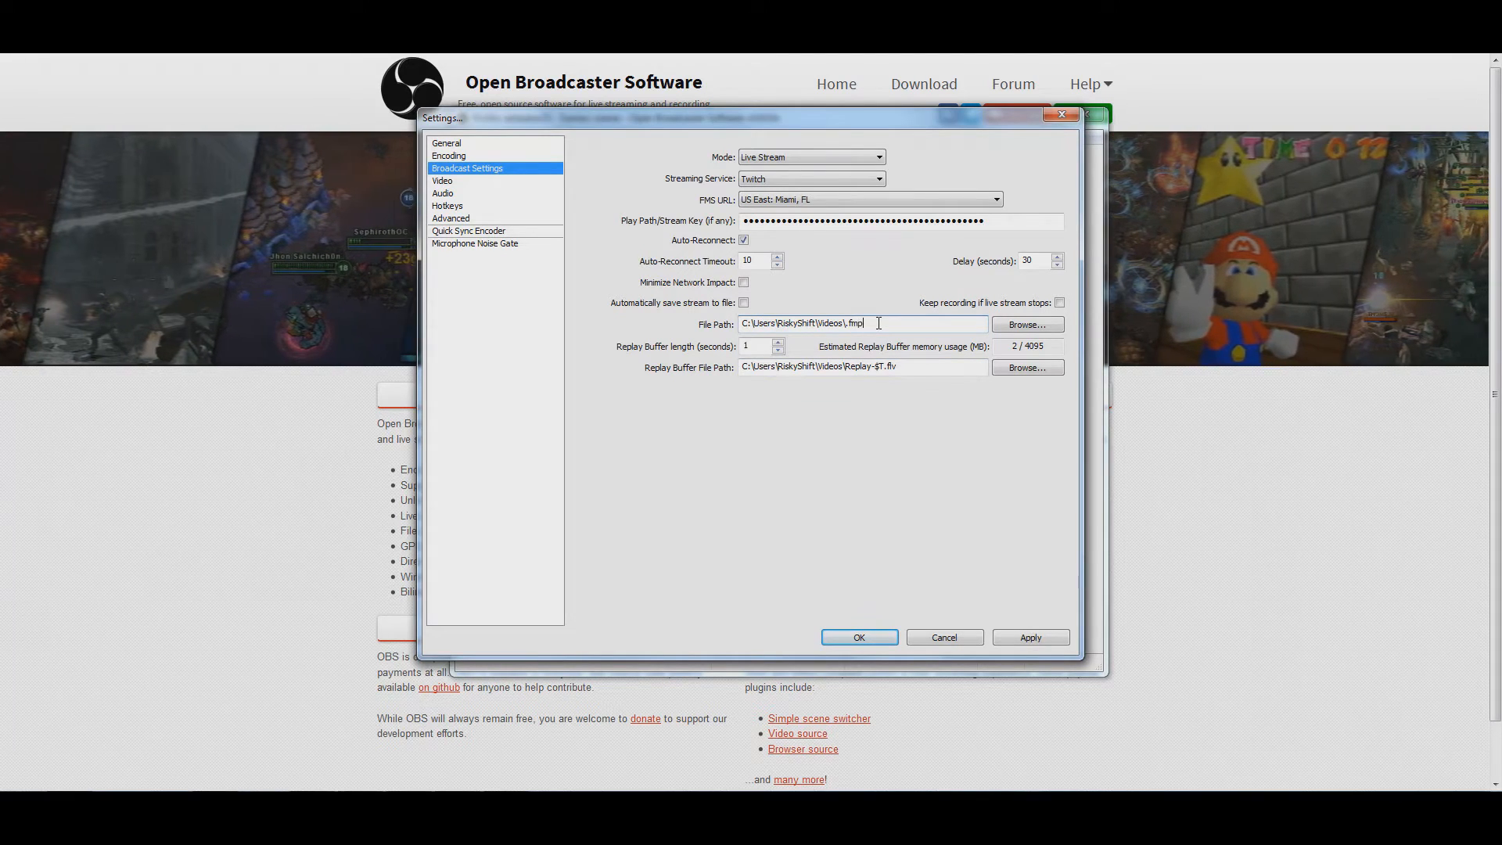
{"action": "type", "text": "mp4"}
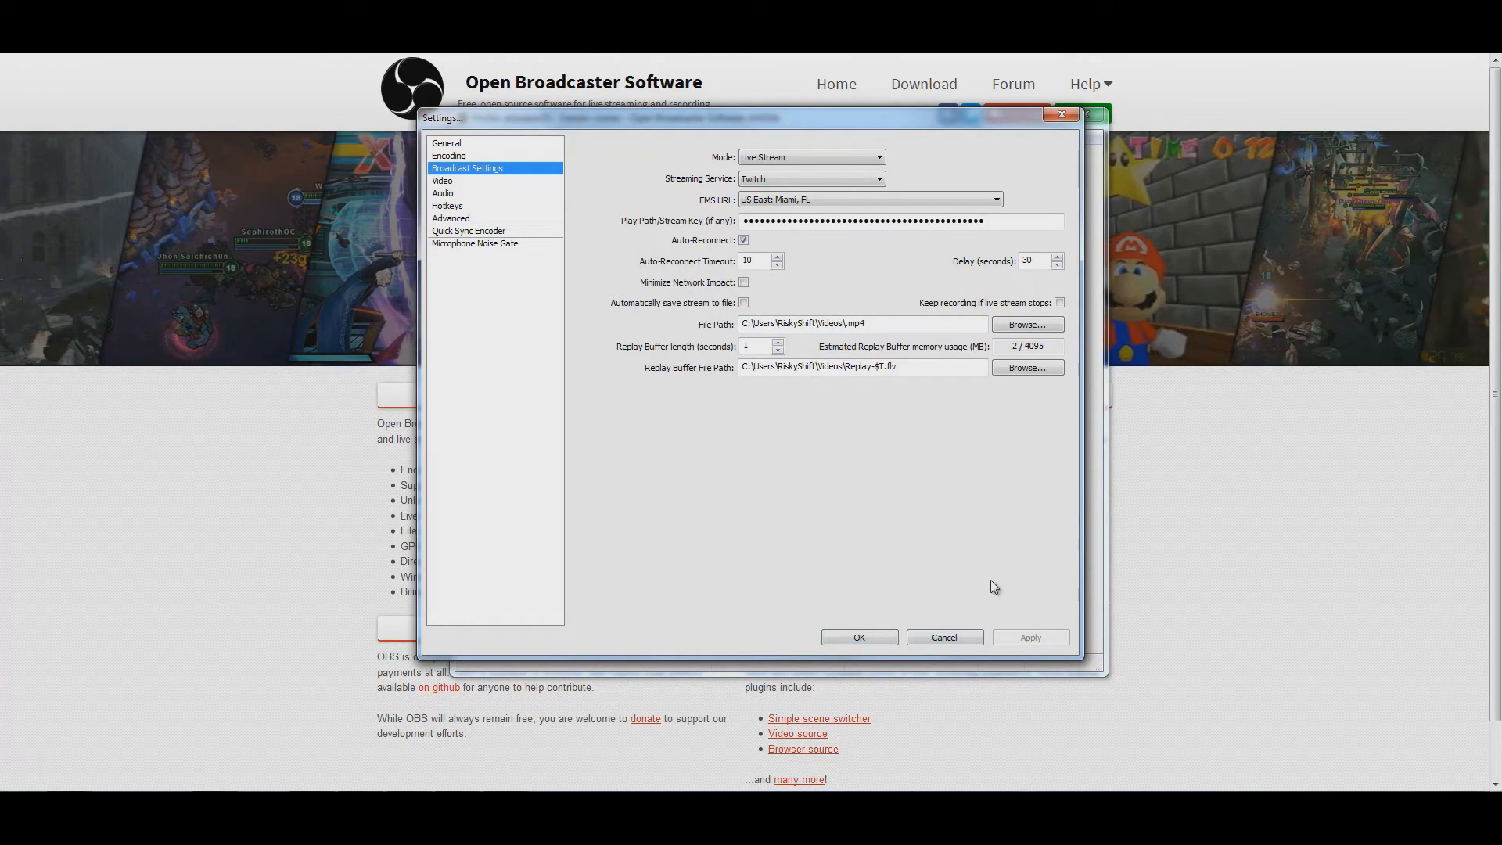
{"action": "mouse_move", "coordinate": [481, 208]}
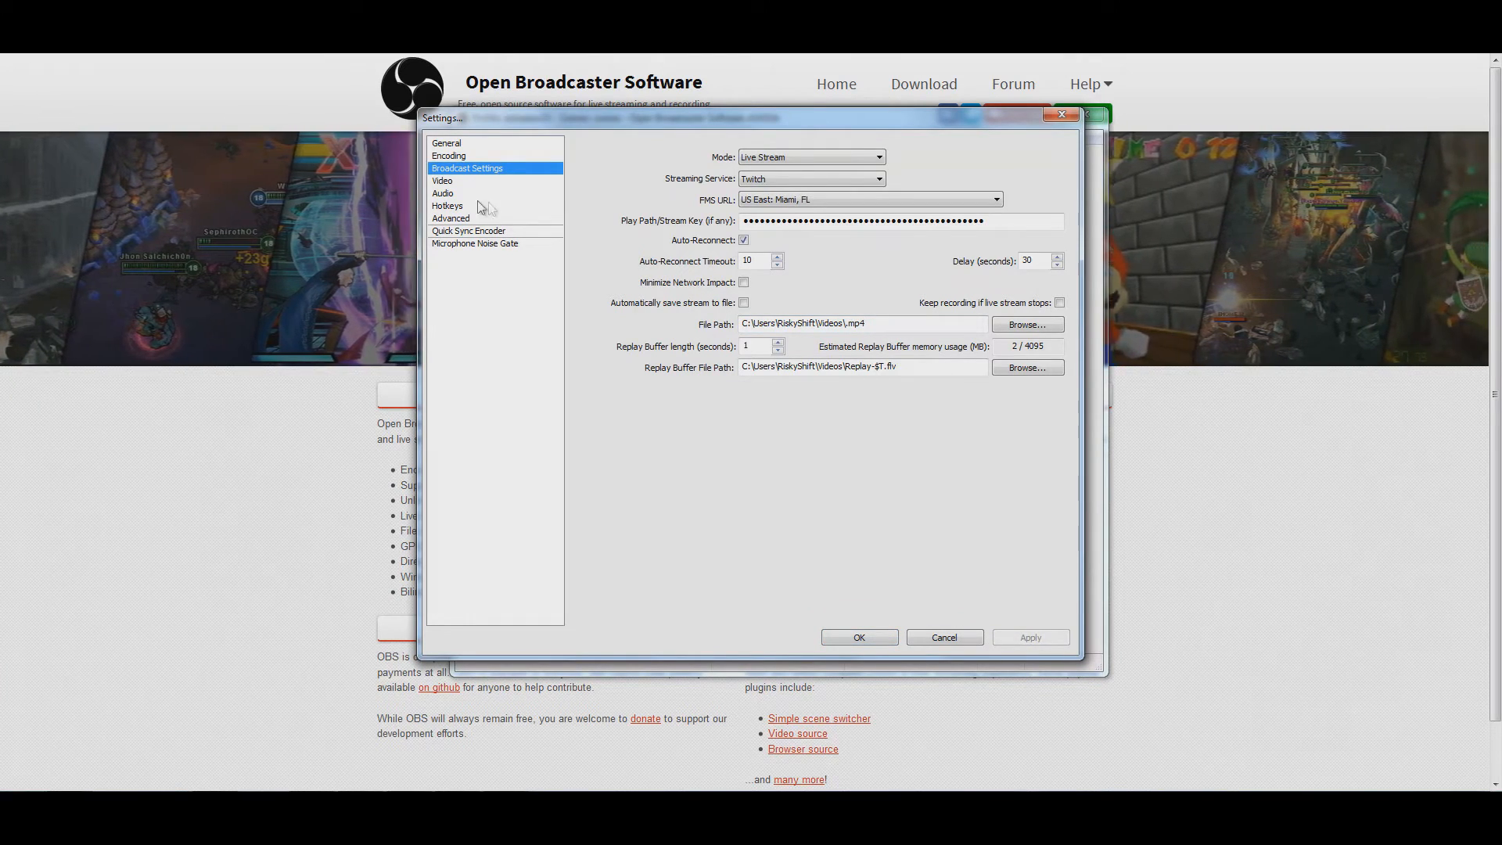
- Check the video resolution, then view the encoding settings with x264 selected
{"action": "left_click", "coordinate": [441, 182]}
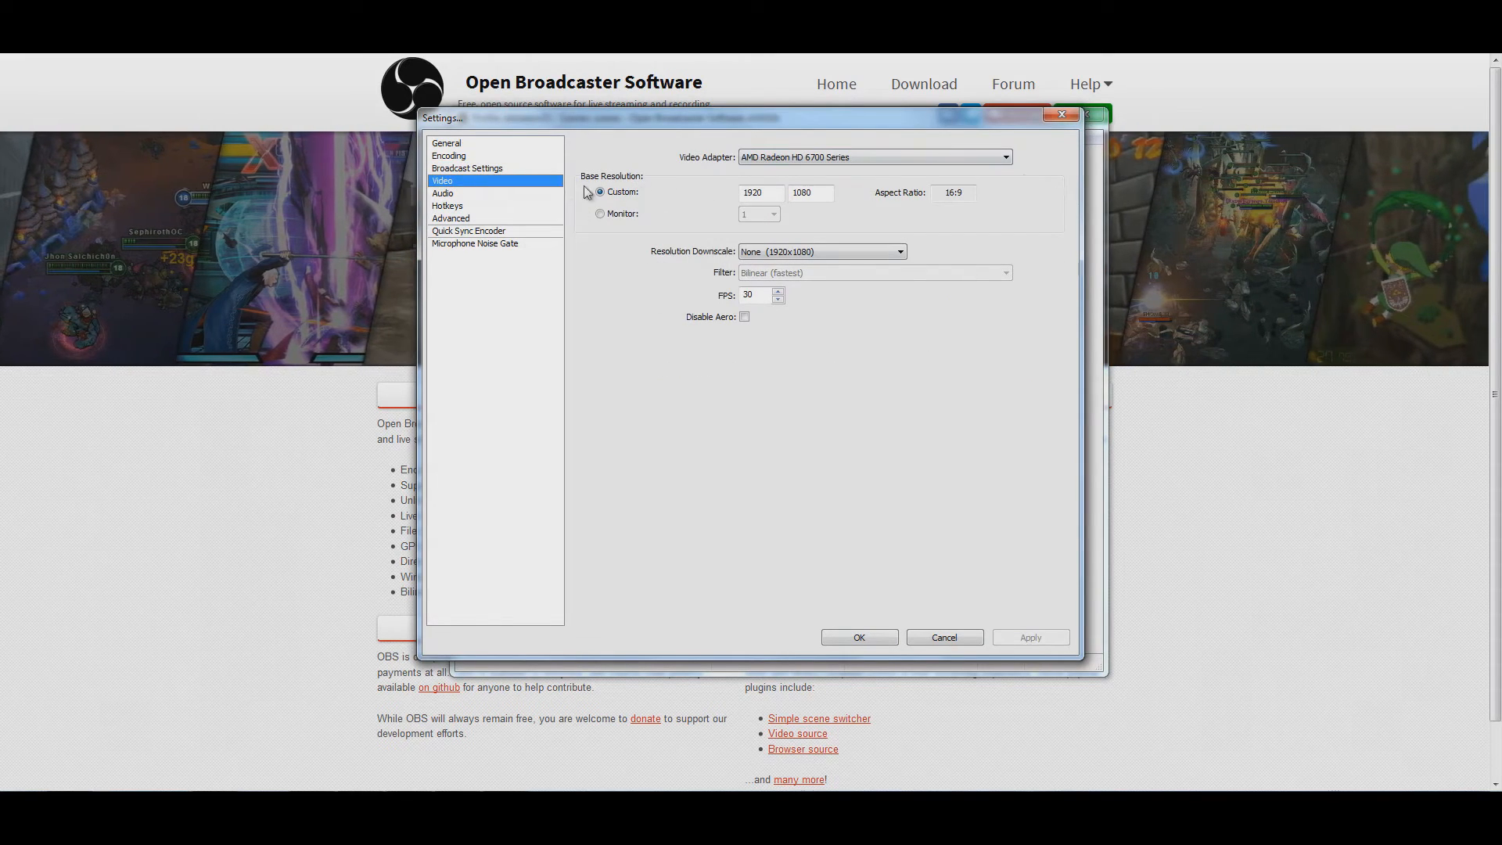
{"action": "left_click", "coordinate": [449, 156]}
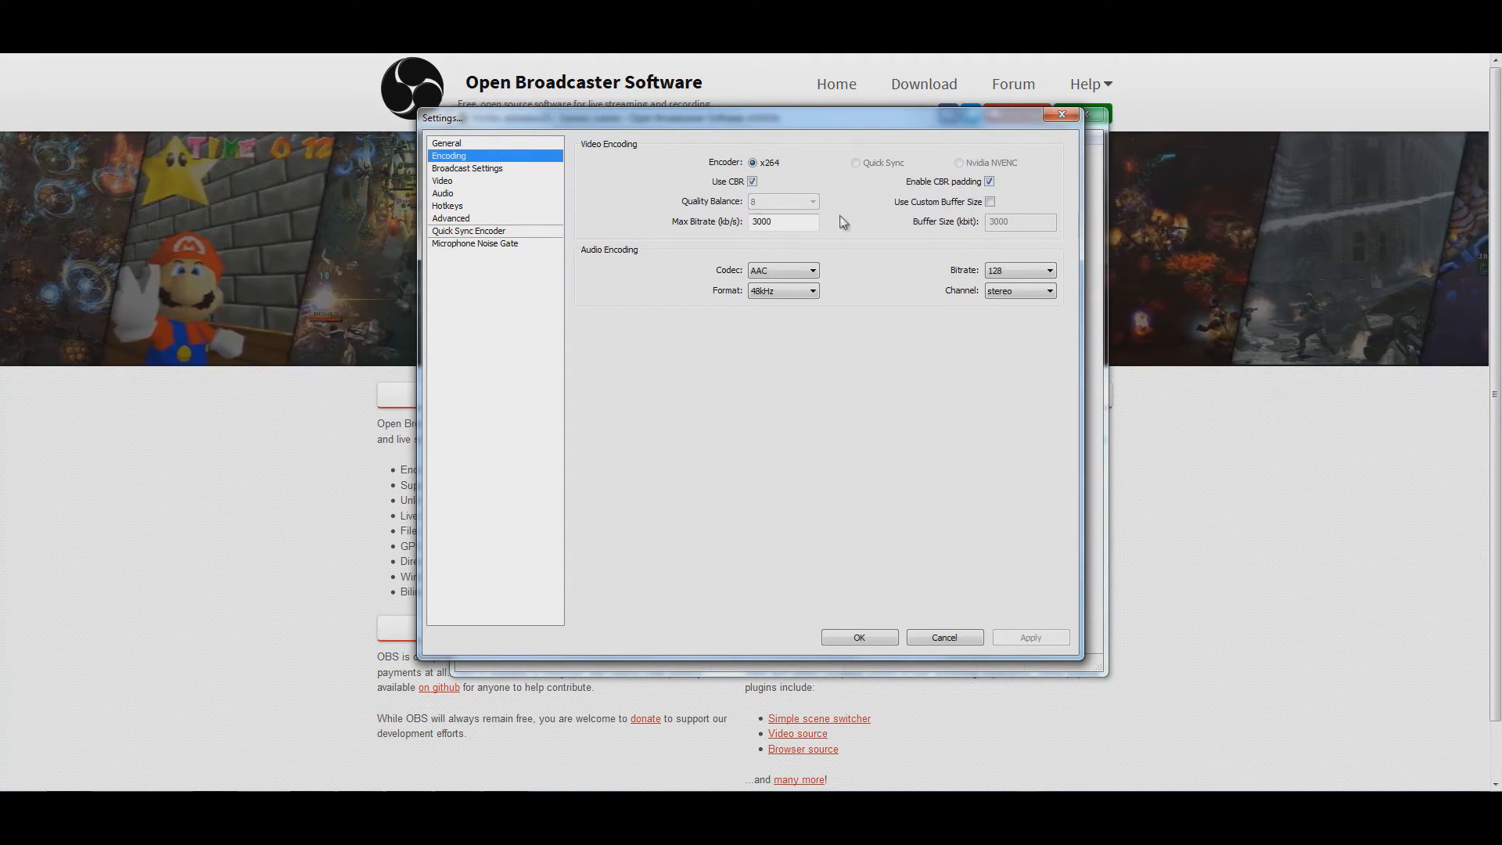
{"action": "mouse_move", "coordinate": [722, 236]}
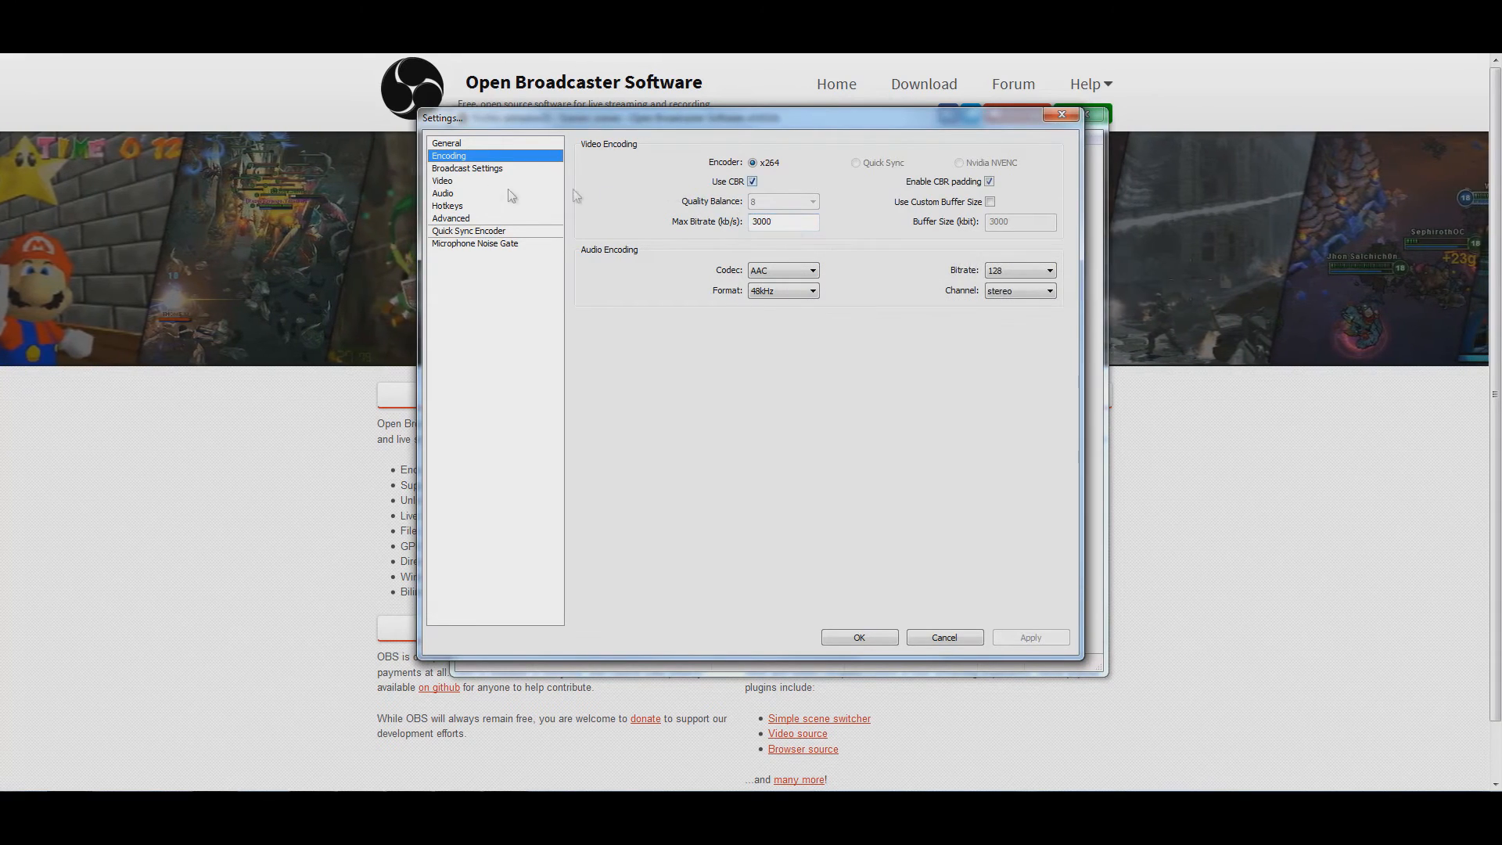
{"action": "mouse_move", "coordinate": [450, 205]}
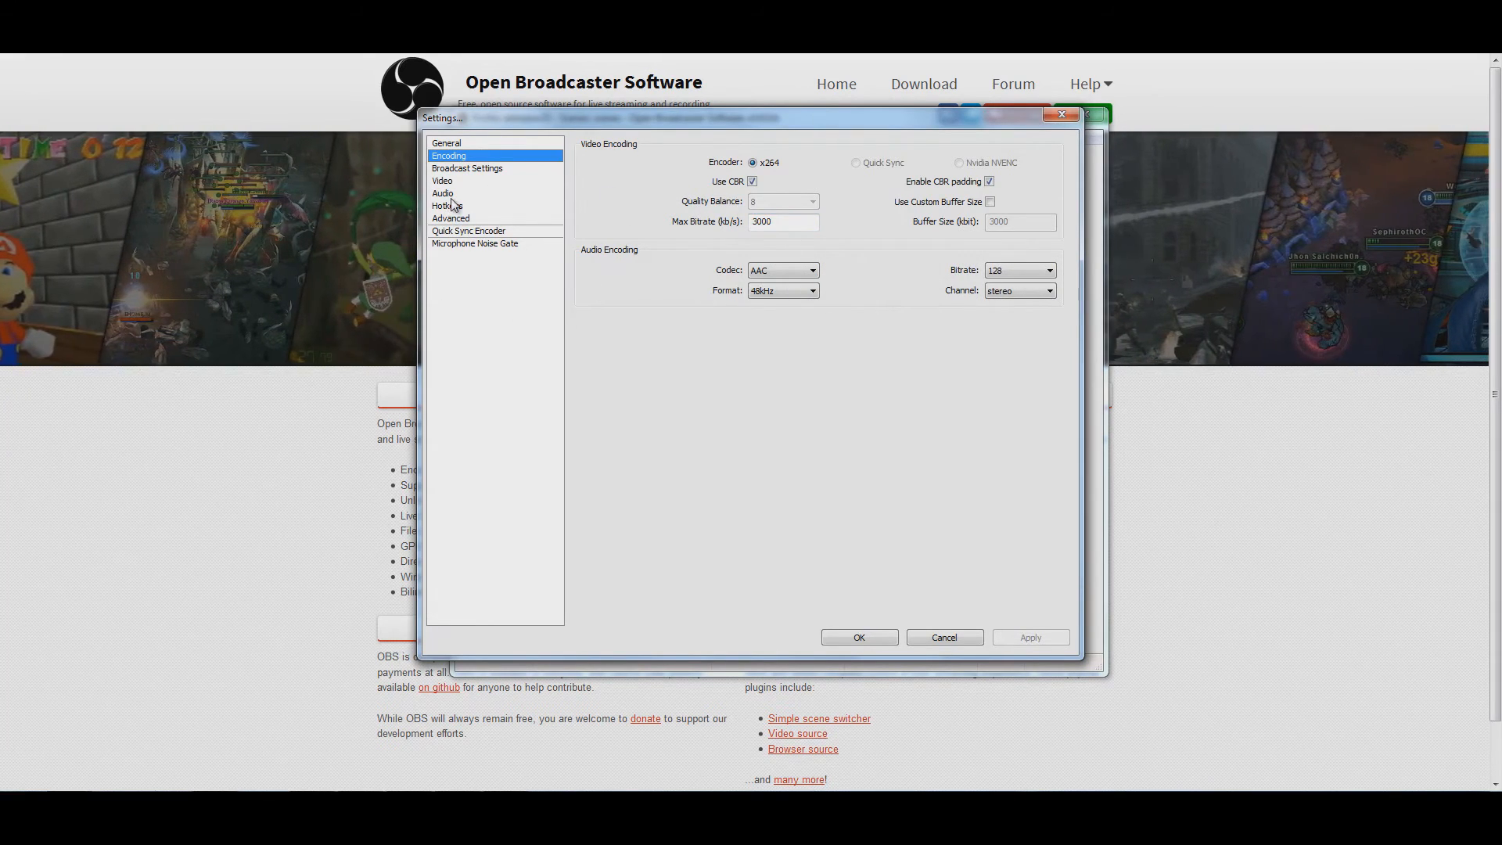
- Set F8 as both the Start Recording and Stop Recording hotkey and apply it
{"action": "left_click", "coordinate": [446, 207]}
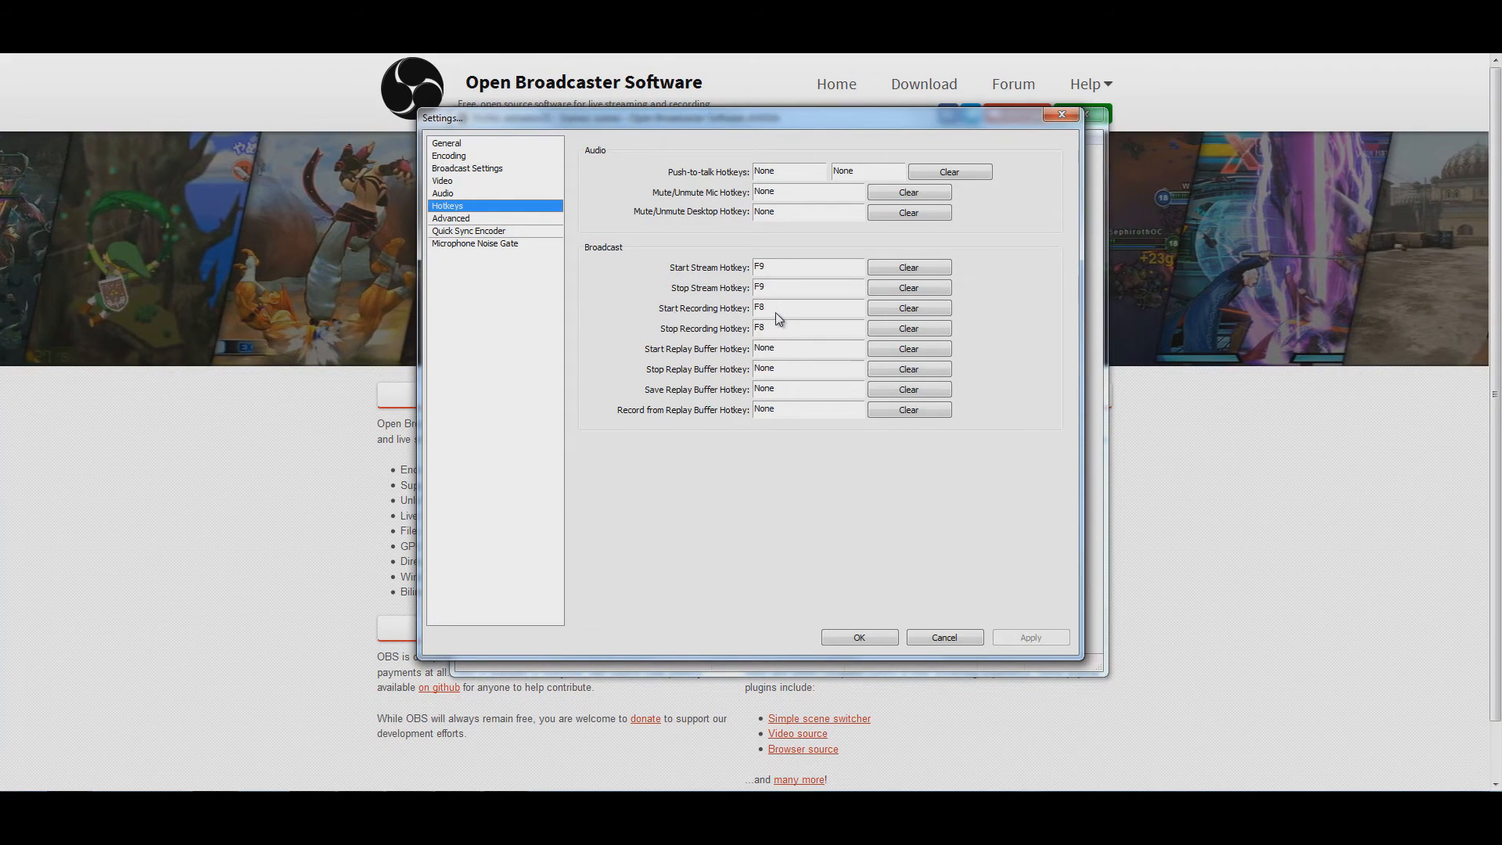
{"action": "mouse_move", "coordinate": [829, 297]}
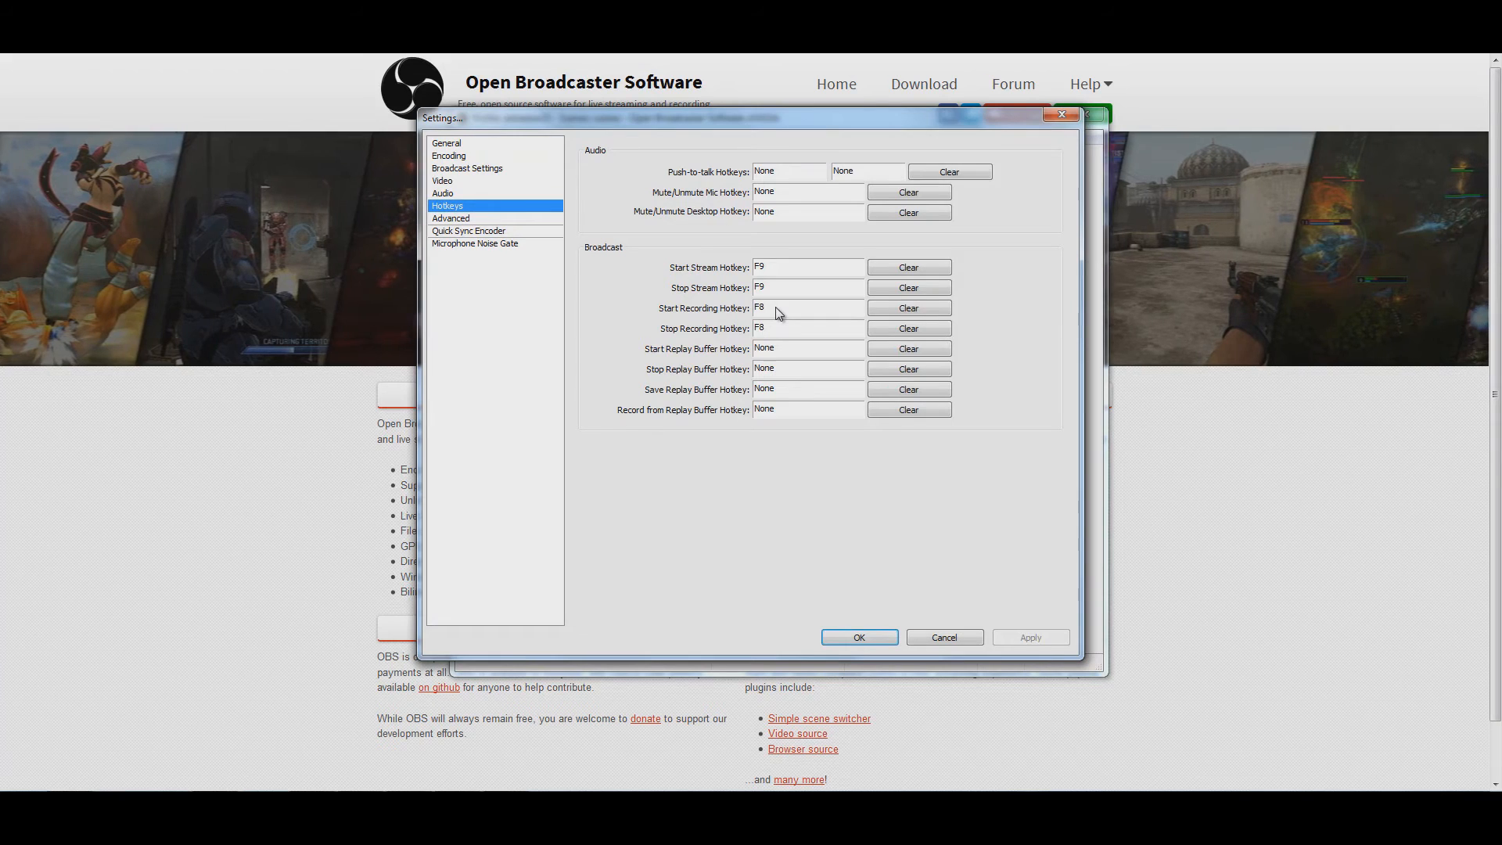
{"action": "type", "text": "G"}
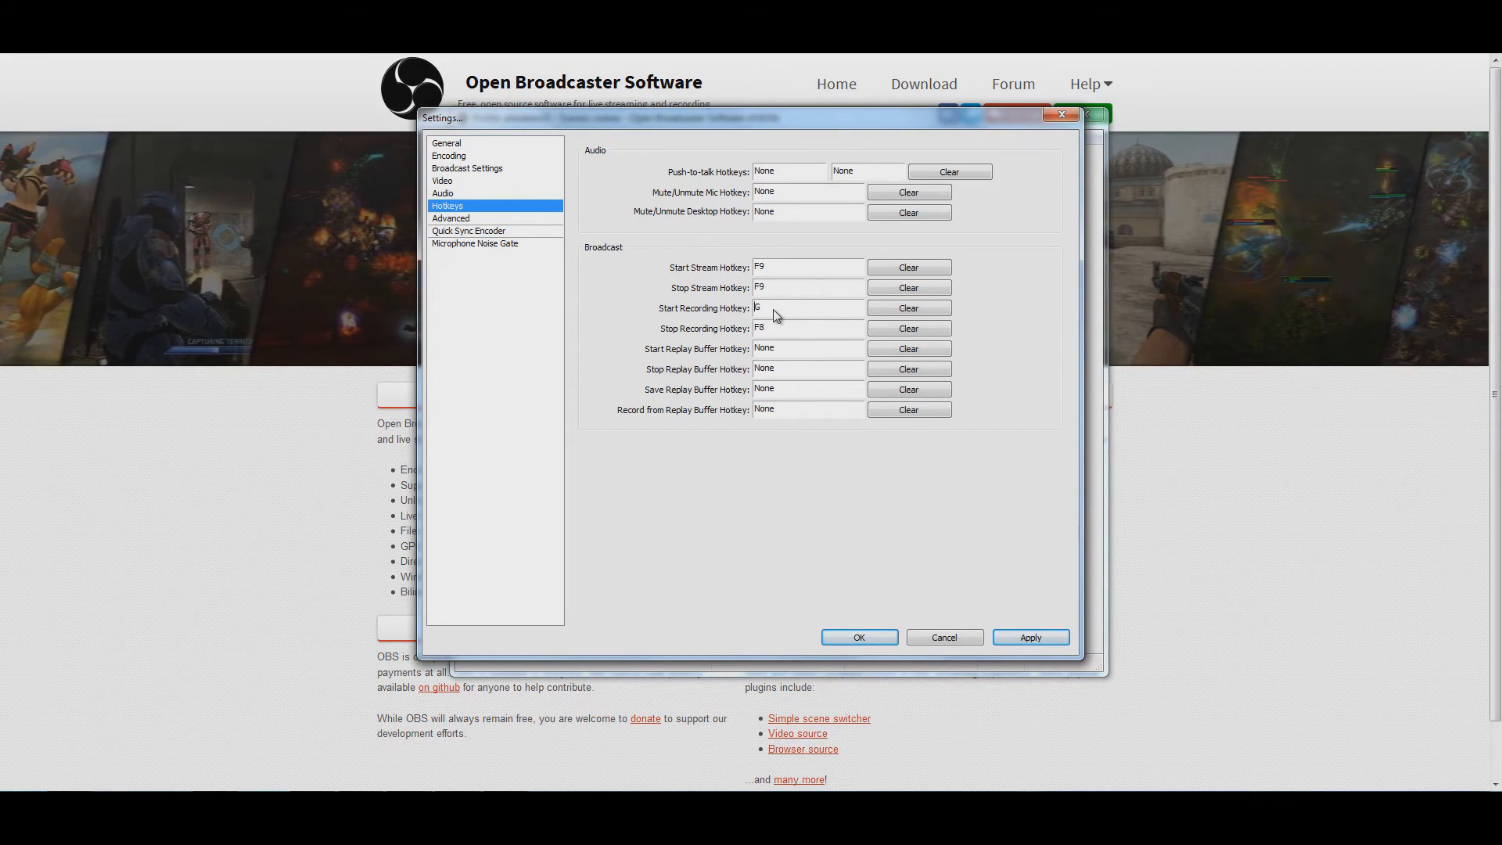
{"action": "left_click", "coordinate": [1031, 637]}
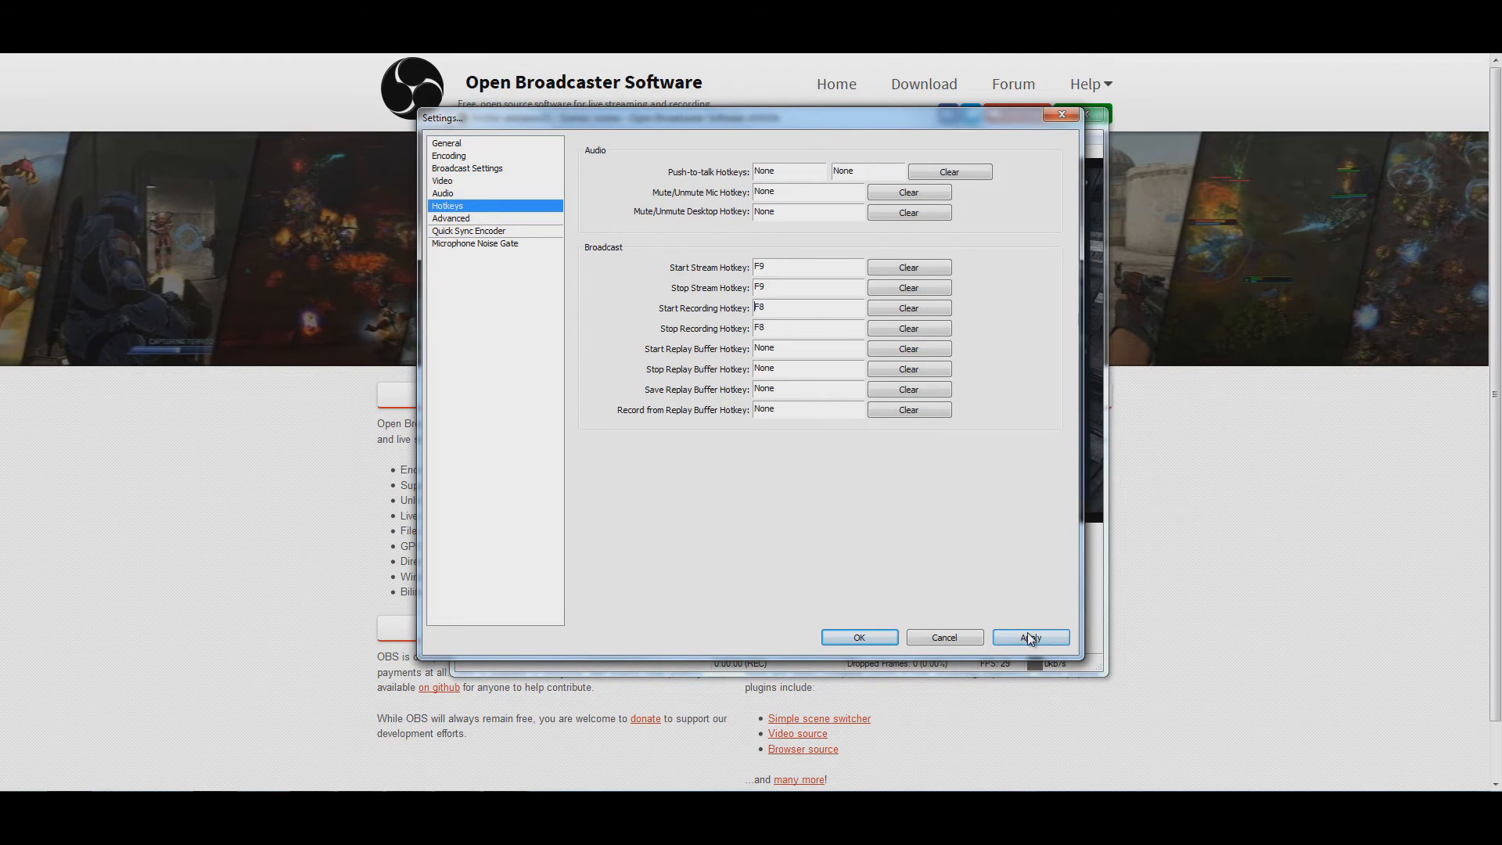
{"action": "left_click", "coordinate": [1029, 637]}
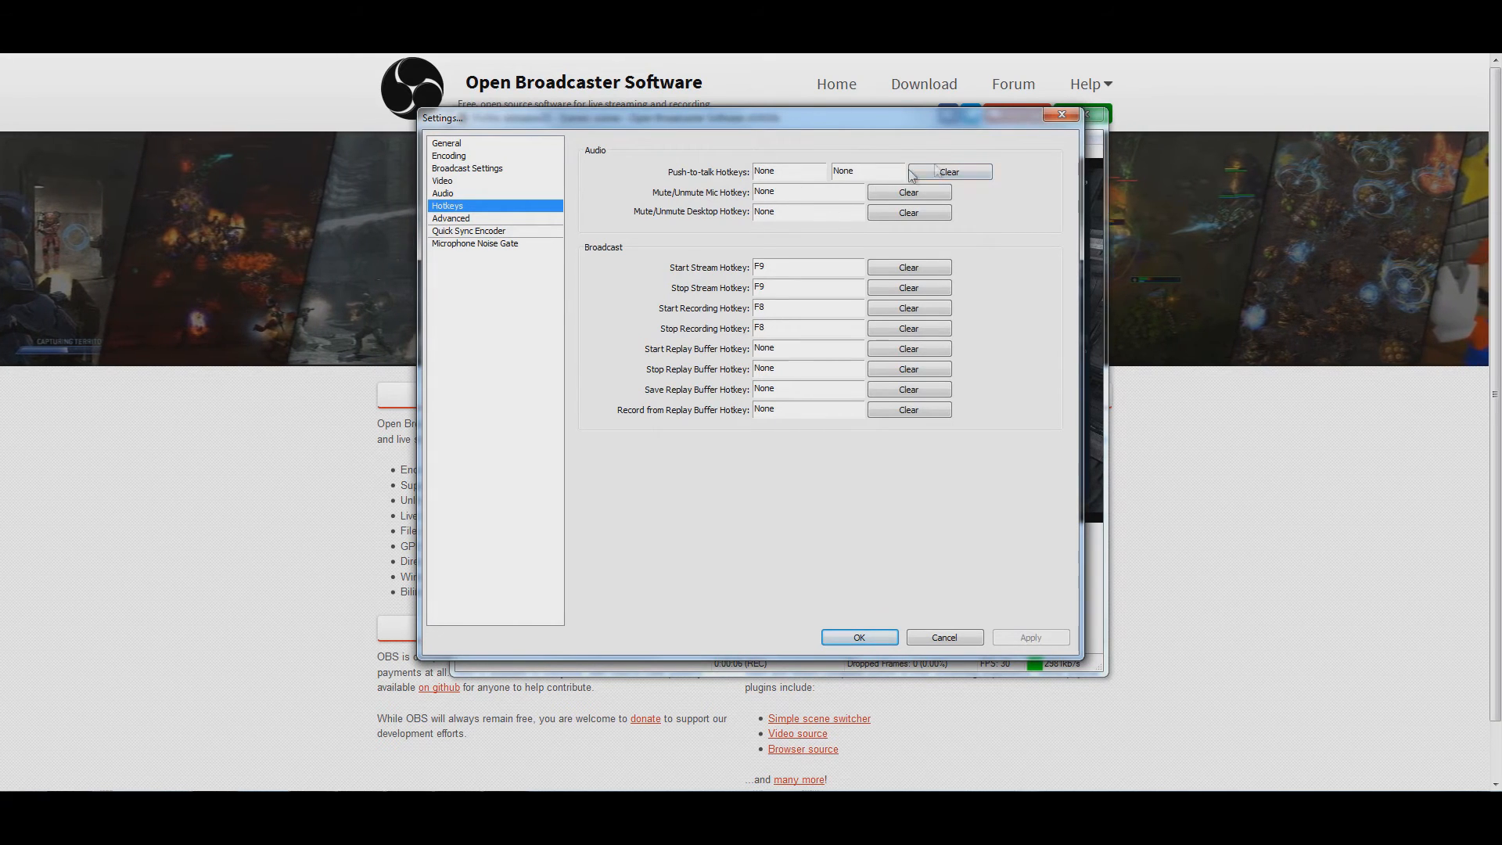
- Review the Advanced, Quick Sync Encoder, Audio, Video and Broadcast pages, ending on Encoding
{"action": "left_click", "coordinate": [451, 219]}
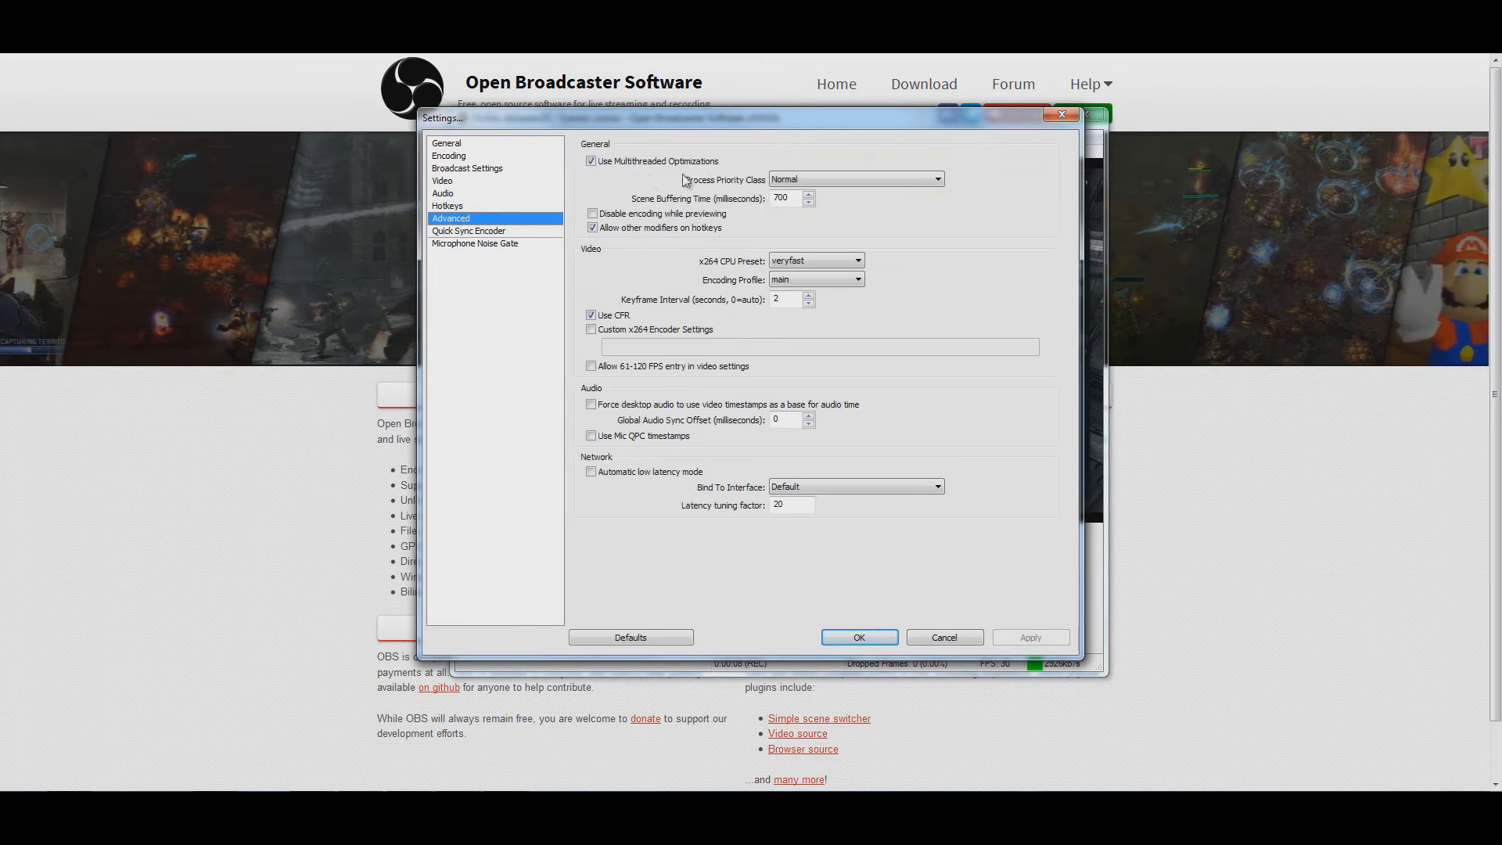
{"action": "left_click", "coordinate": [468, 231]}
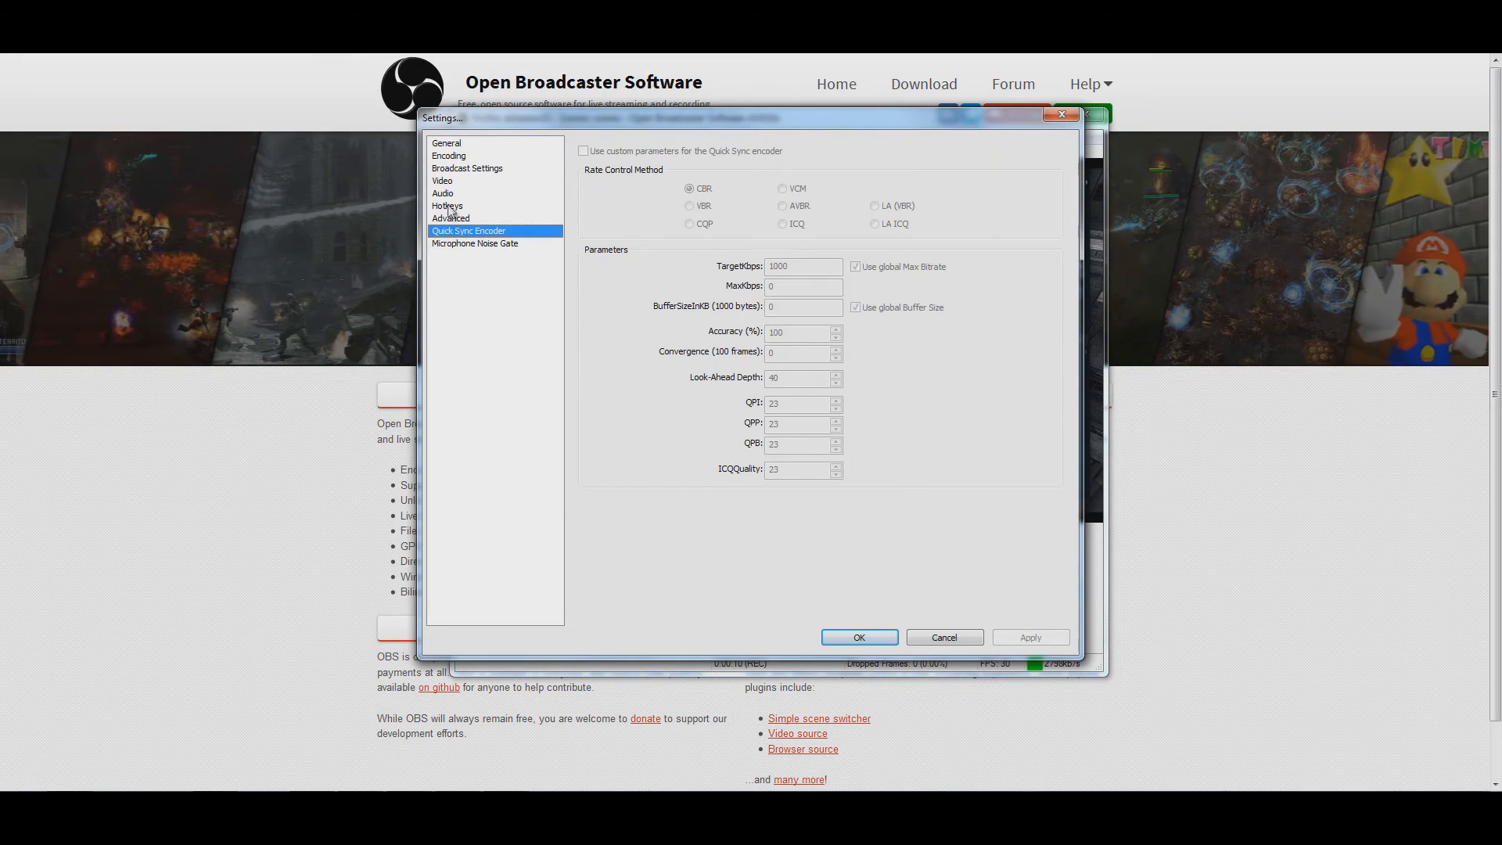
{"action": "left_click", "coordinate": [443, 193]}
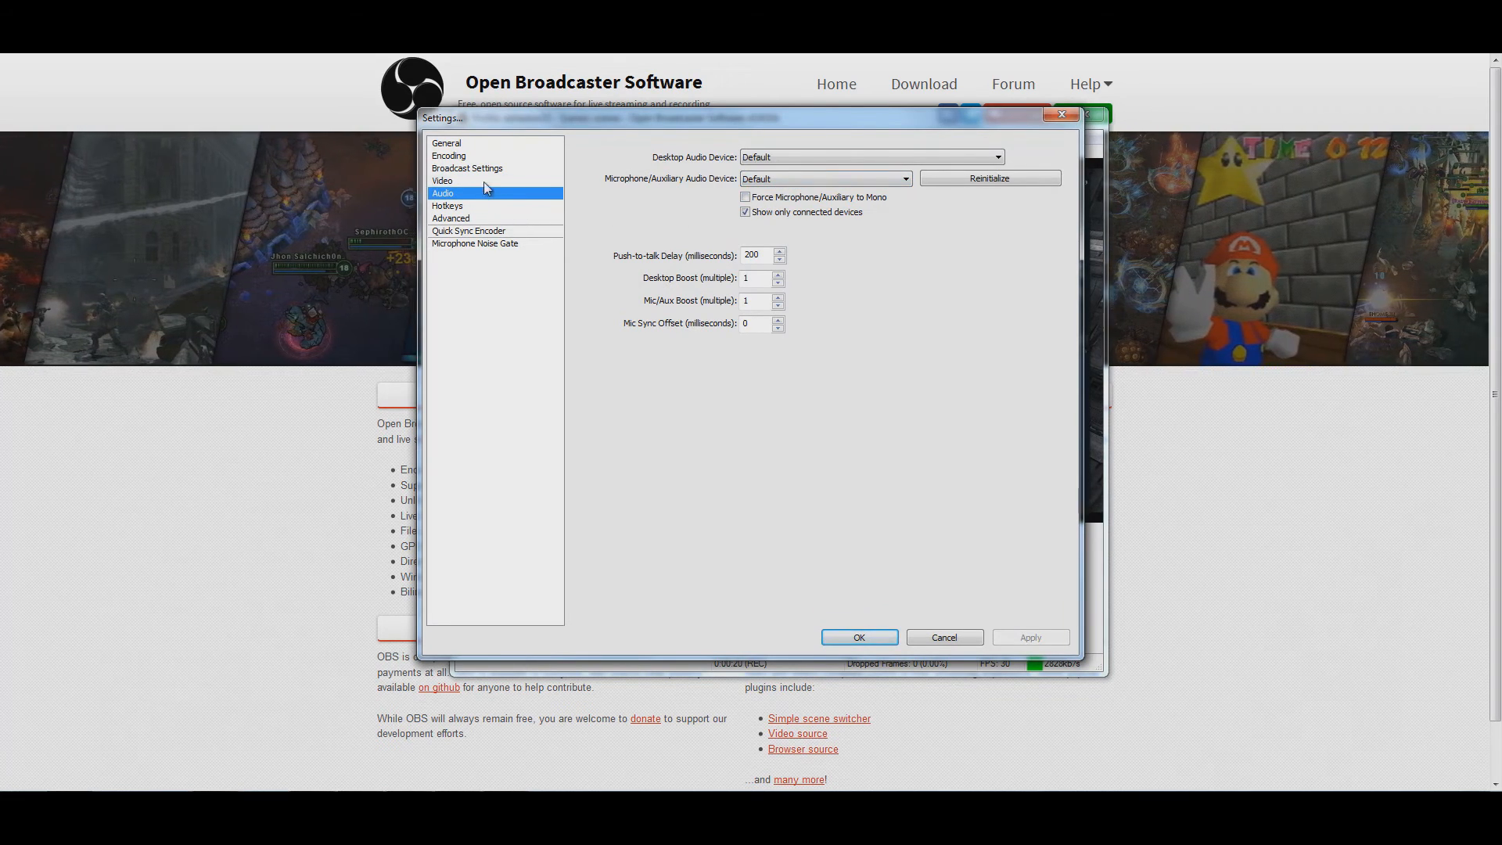
{"action": "left_click", "coordinate": [441, 181]}
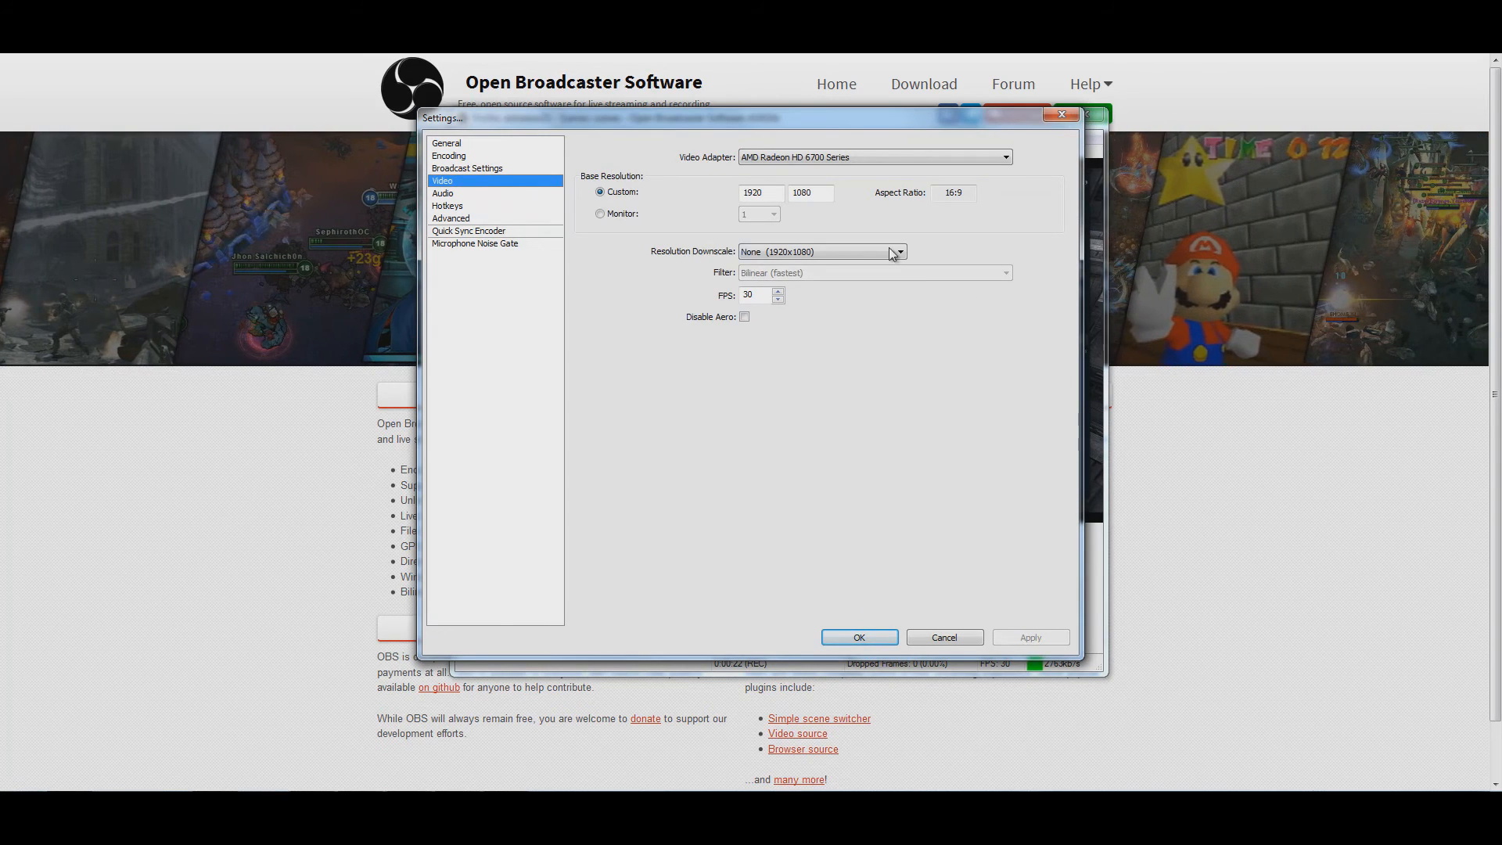
{"action": "left_click", "coordinate": [468, 169]}
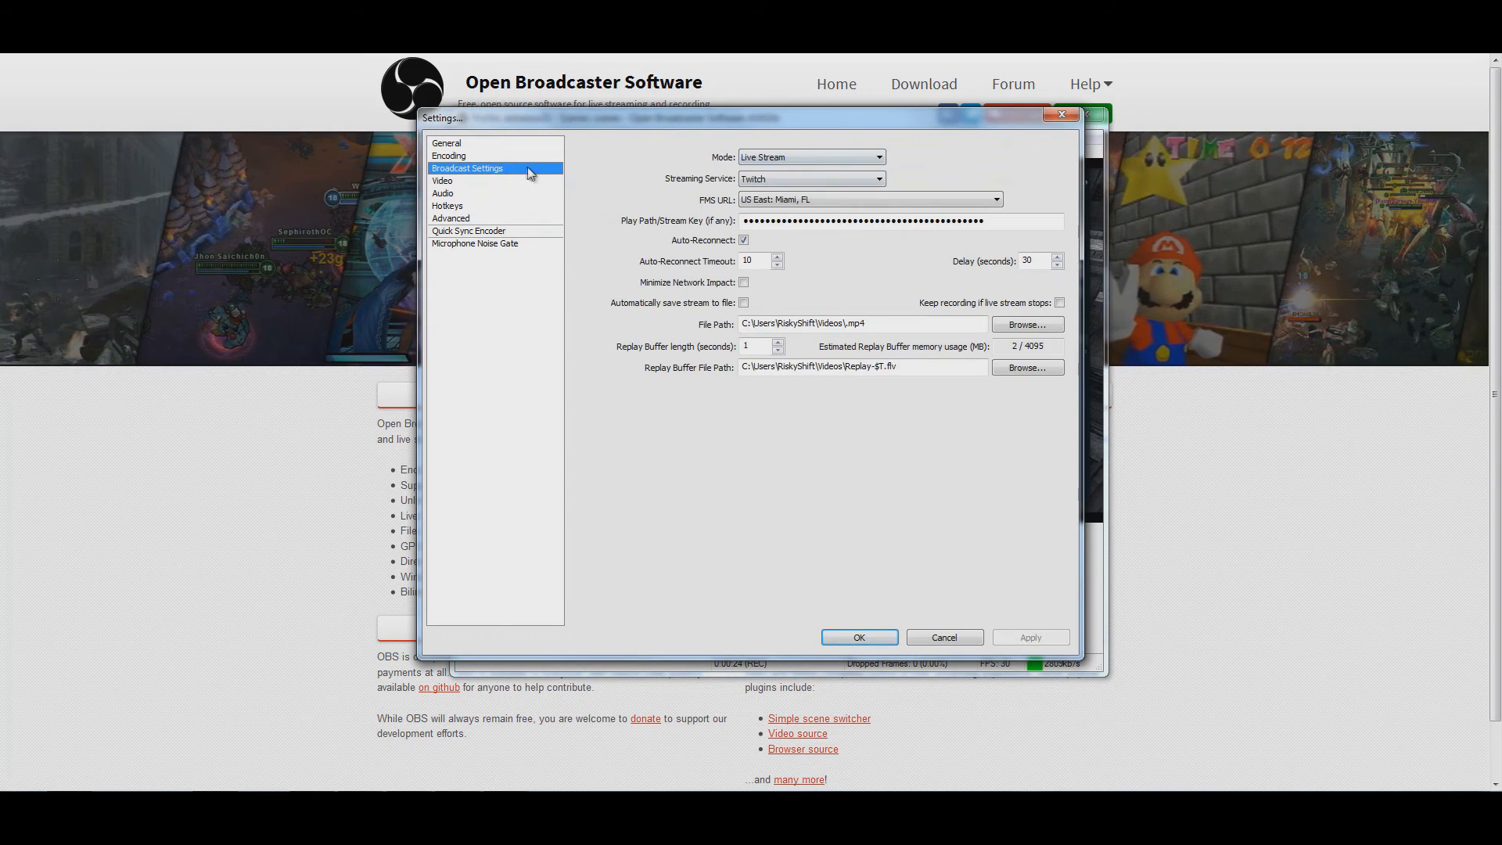
{"action": "left_click", "coordinate": [449, 155]}
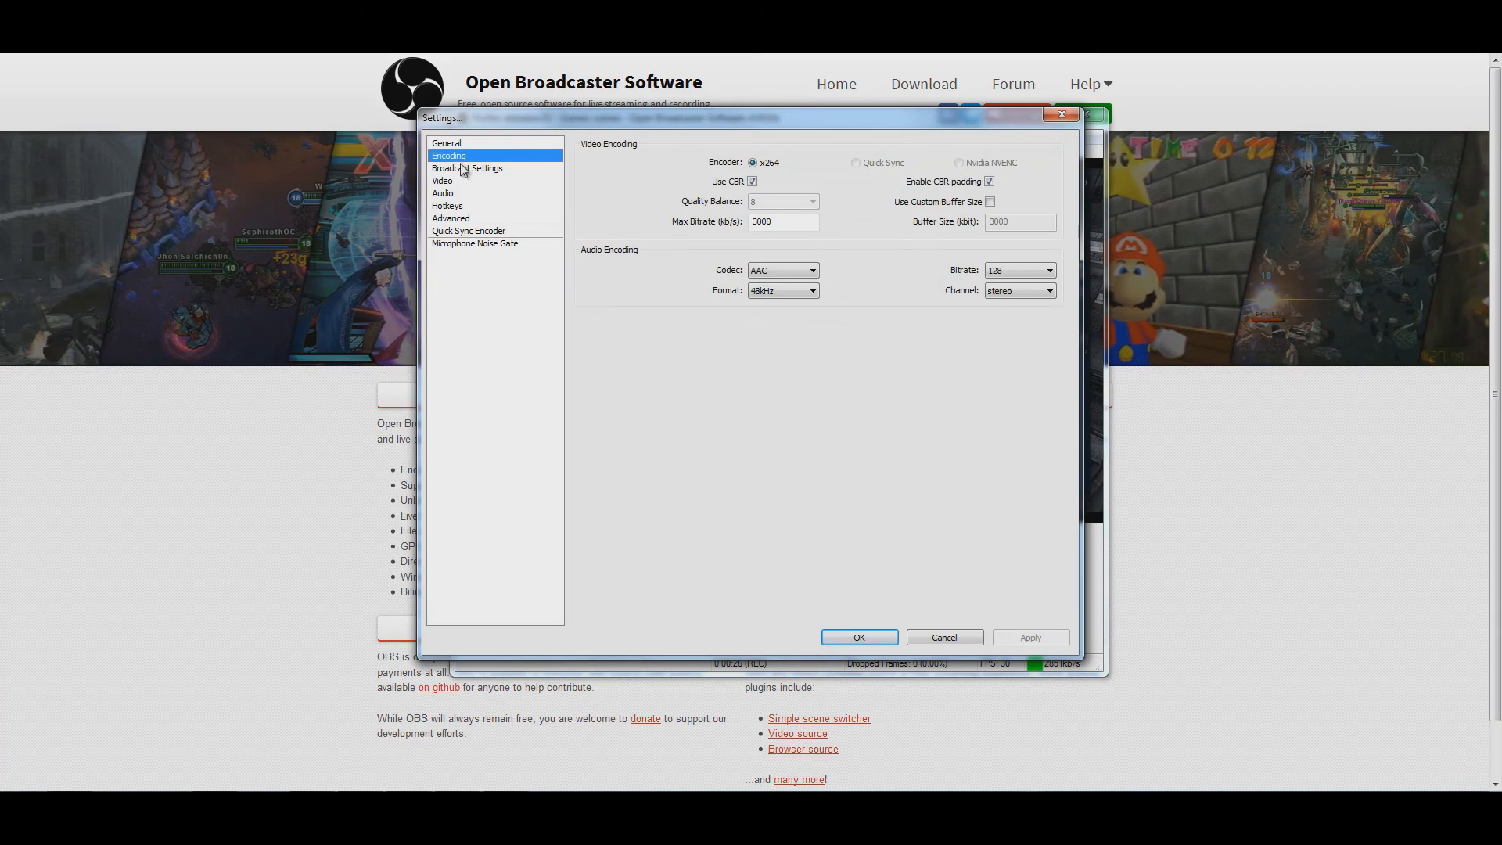